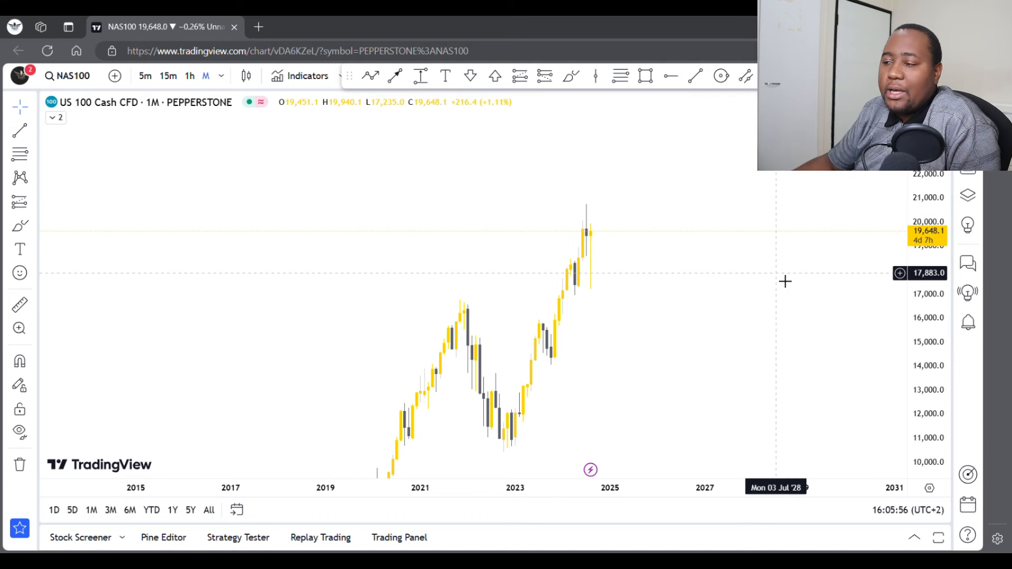
{"action": "mouse_move", "coordinate": [756, 330]}
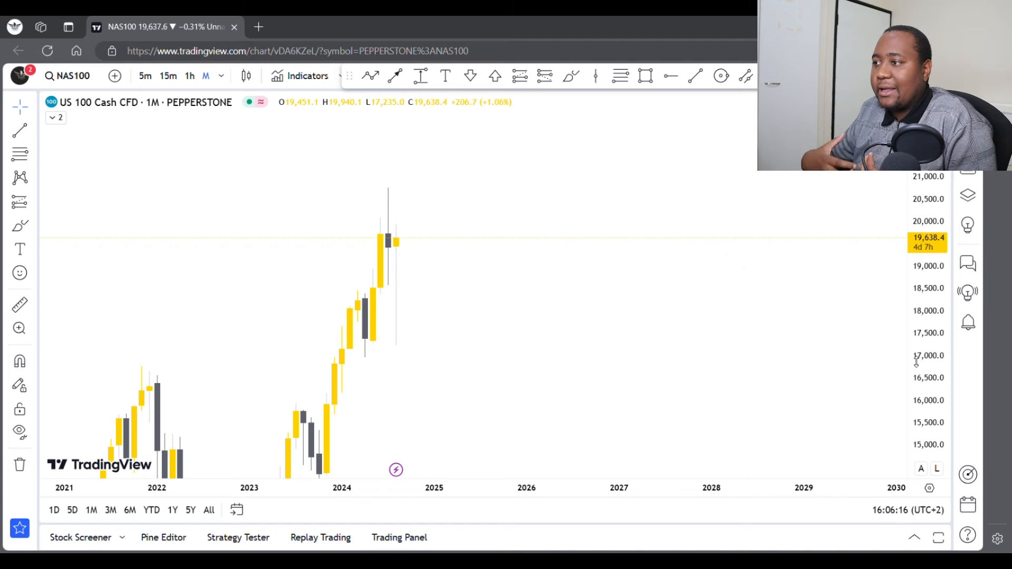
{"action": "mouse_move", "coordinate": [898, 360]}
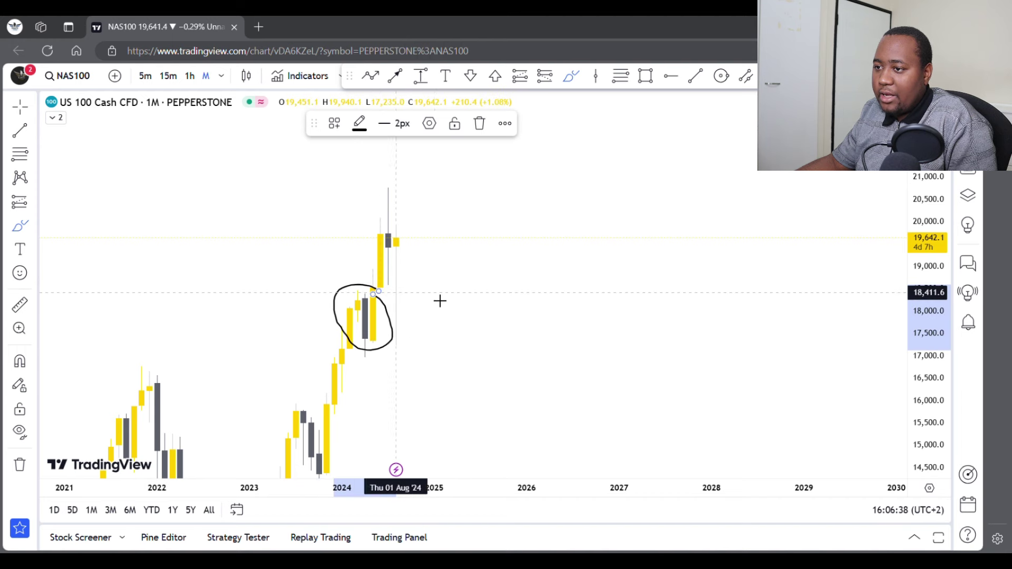
Mark the top of the circled 2024 pullback with a horizontal Brush stroke.
{"action": "left_click_drag", "start_coordinate": [378, 295], "coordinate": [465, 296]}
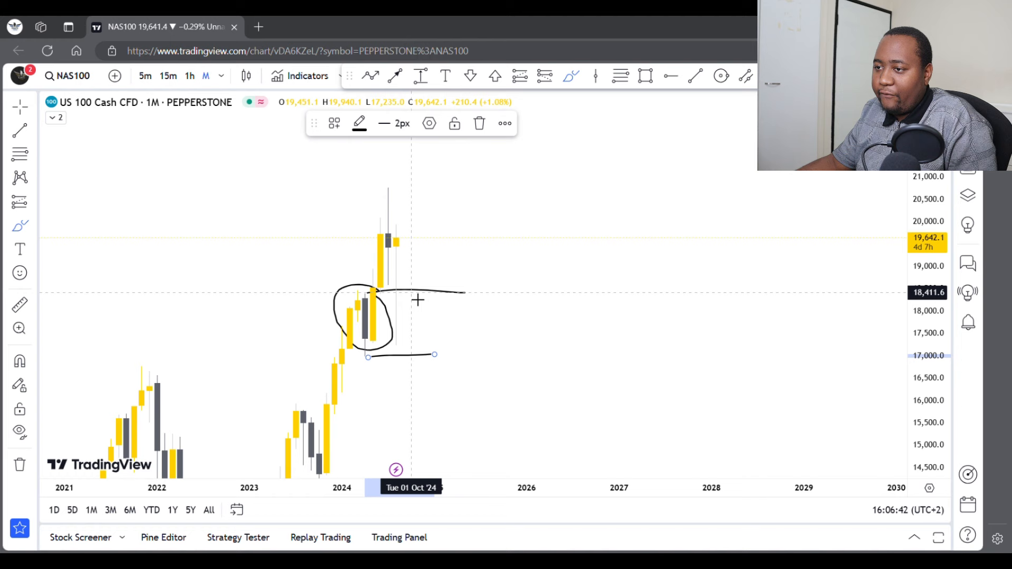
{"action": "mouse_move", "coordinate": [430, 276]}
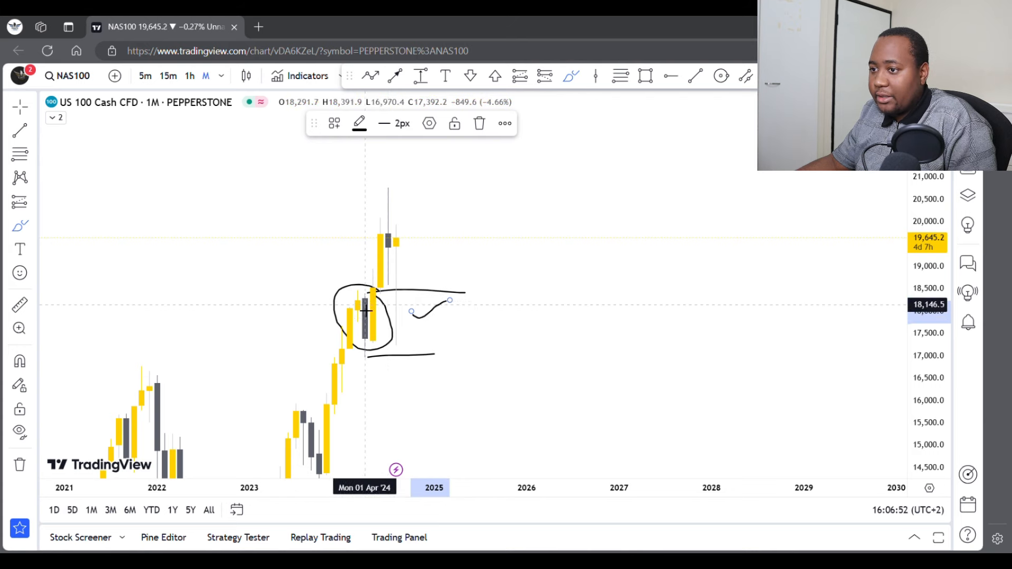
{"action": "mouse_move", "coordinate": [377, 323]}
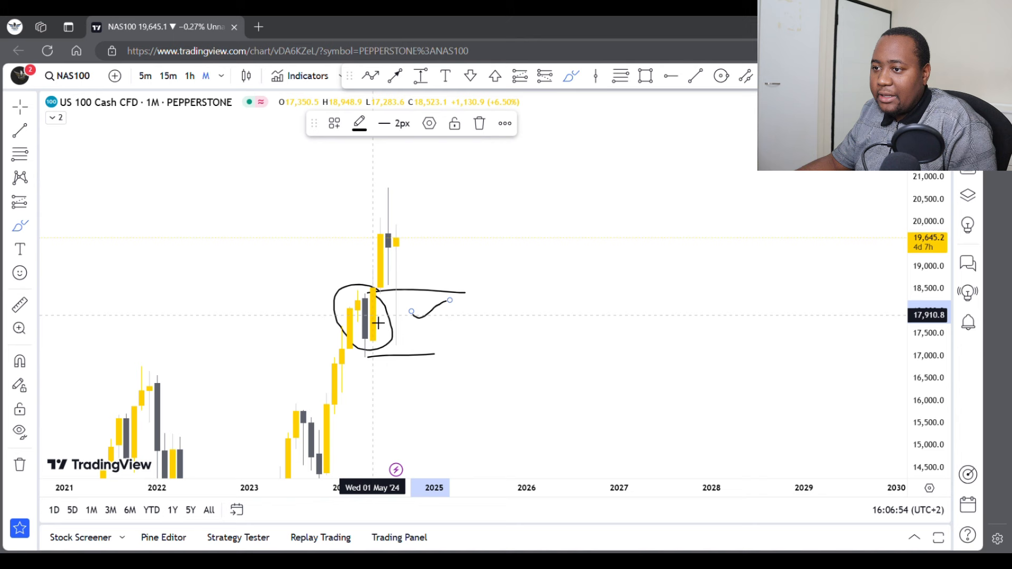
{"action": "mouse_move", "coordinate": [403, 346]}
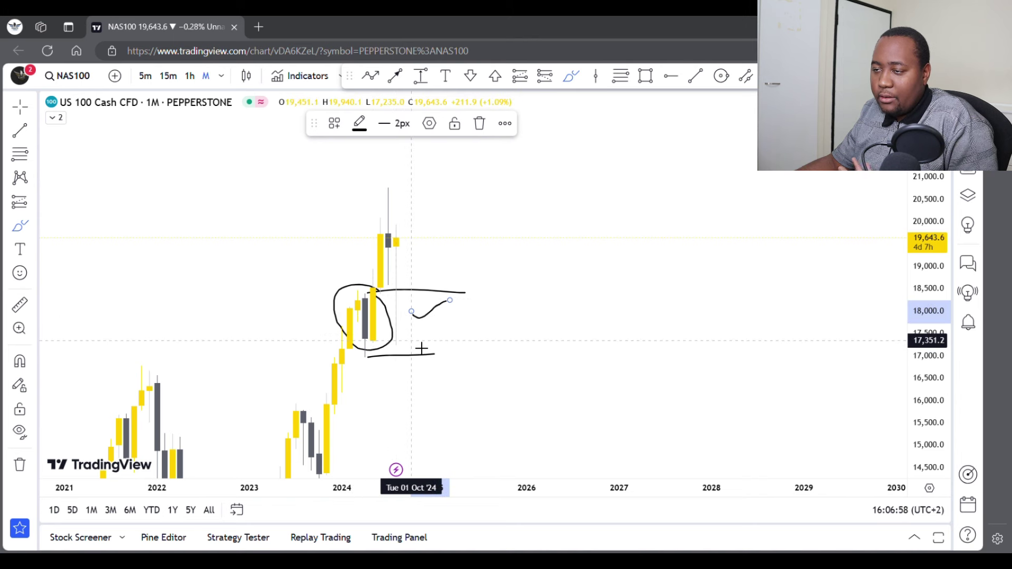
{"action": "mouse_move", "coordinate": [450, 344]}
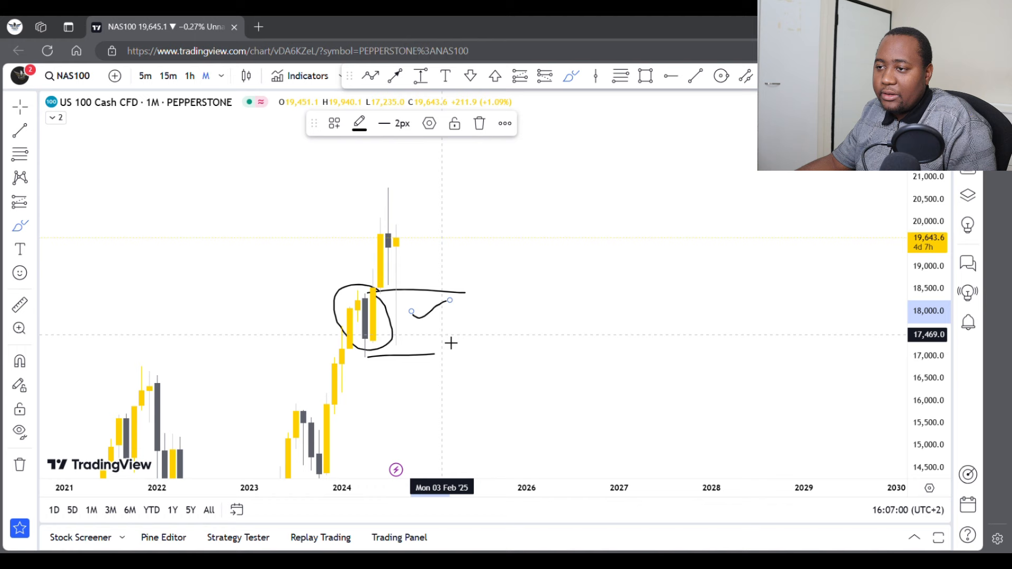
{"action": "left_click", "coordinate": [17, 463]}
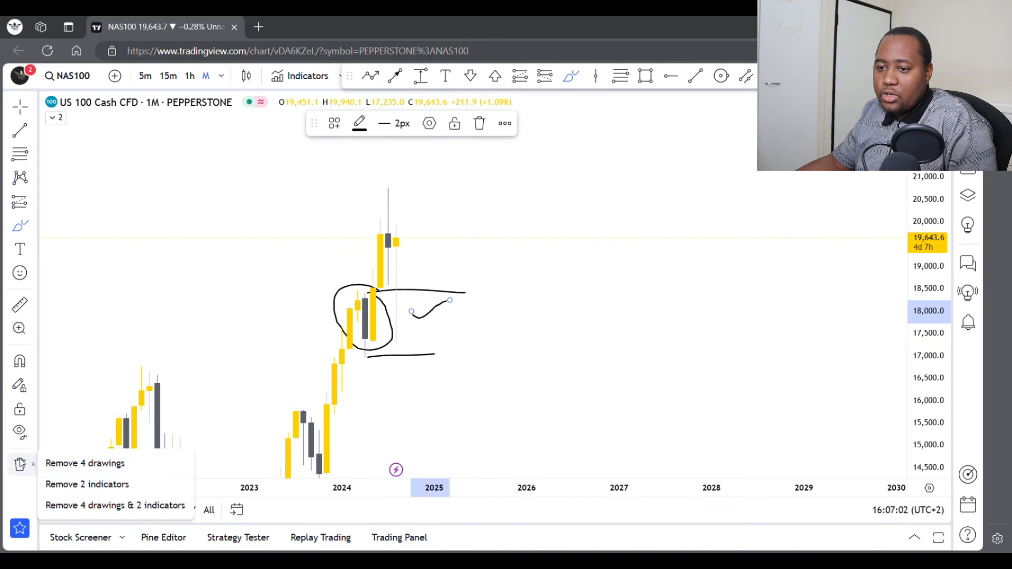
Remove the 4 drawings, sketch a mark at the top wick, then delete it again.
{"action": "left_click", "coordinate": [84, 463]}
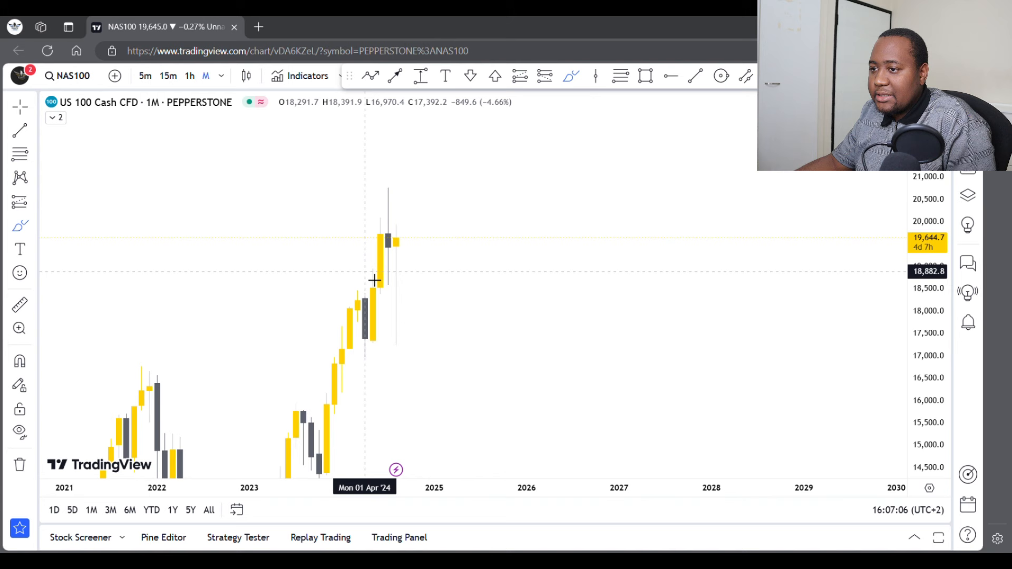
{"action": "mouse_move", "coordinate": [388, 267]}
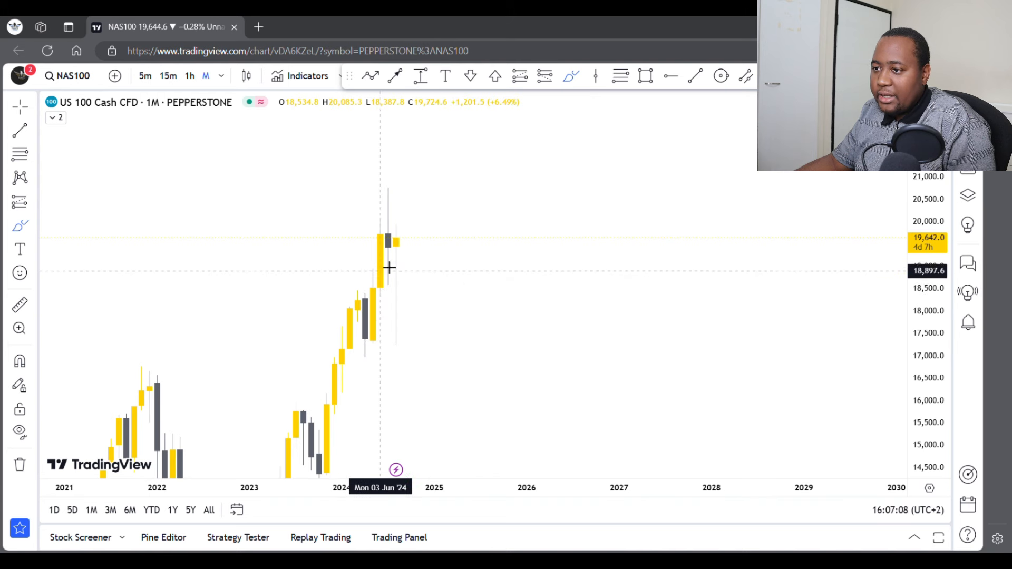
{"action": "mouse_move", "coordinate": [381, 225]}
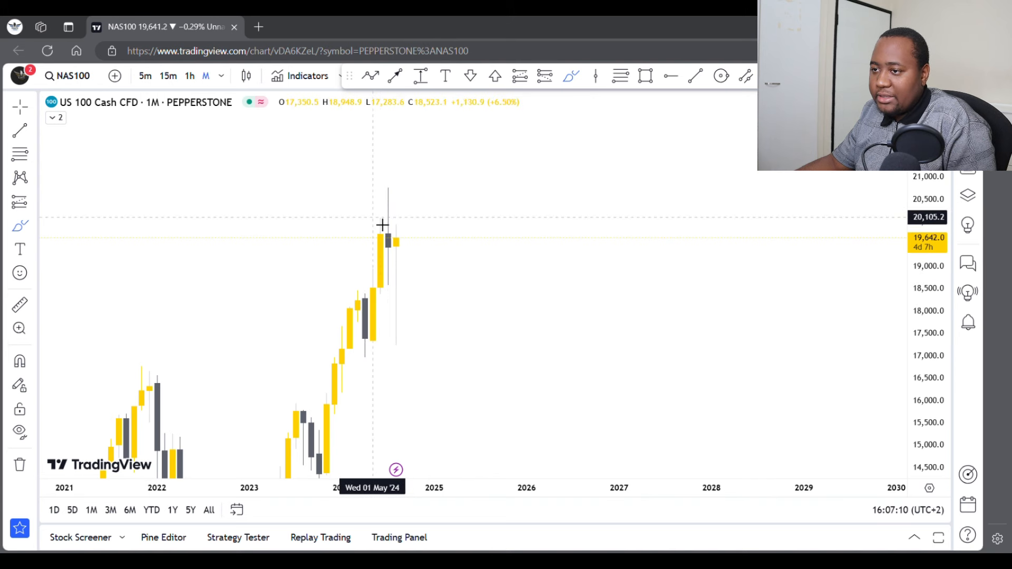
{"action": "mouse_move", "coordinate": [389, 294]}
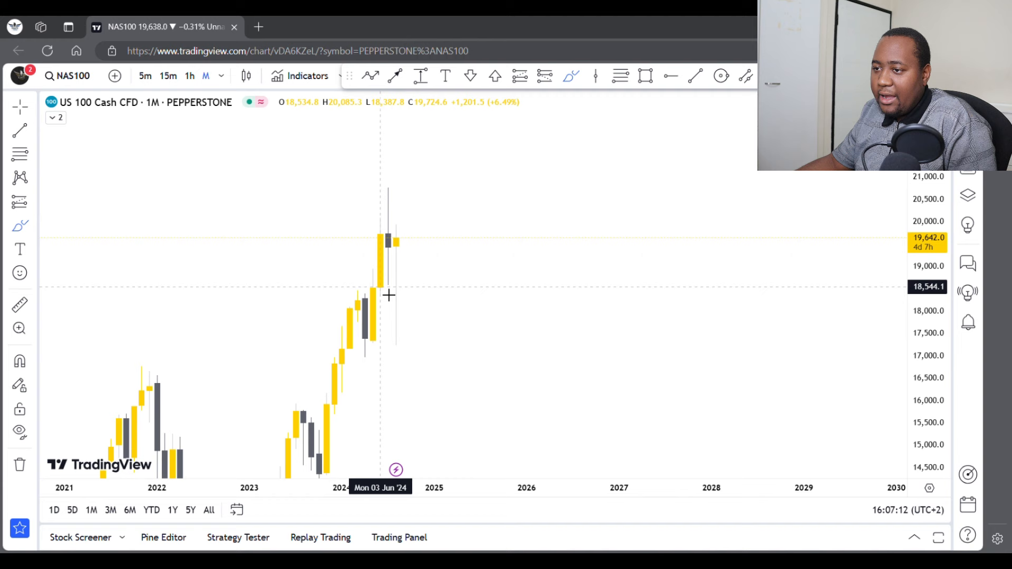
{"action": "left_click_drag", "start_coordinate": [349, 222], "coordinate": [377, 222]}
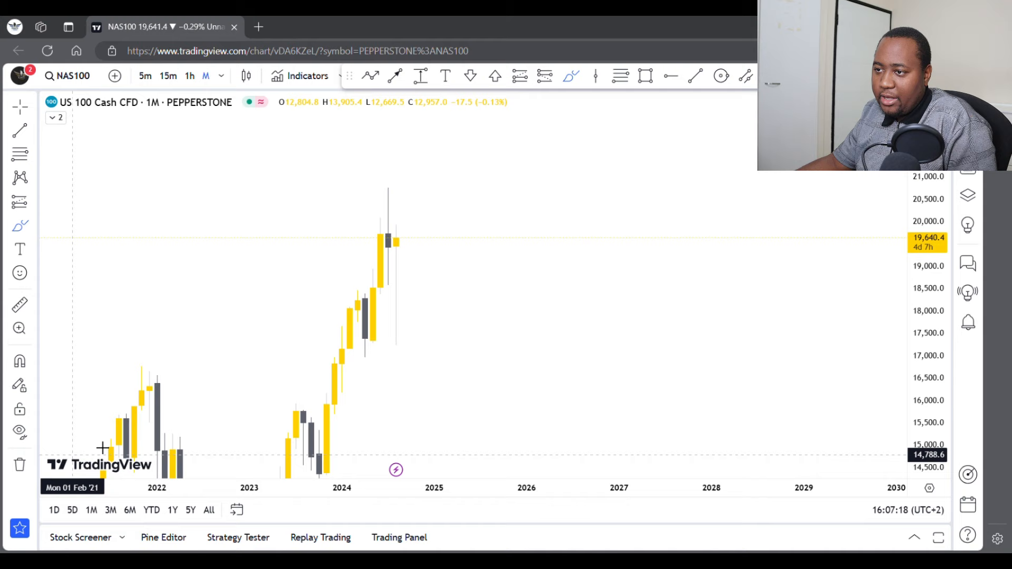
{"action": "mouse_move", "coordinate": [402, 192]}
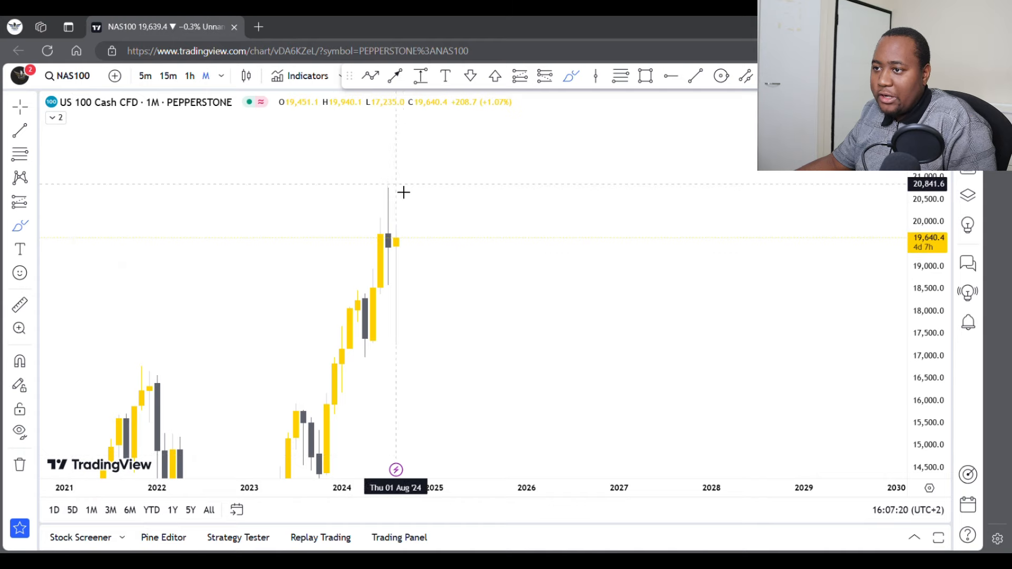
{"action": "mouse_move", "coordinate": [405, 298]}
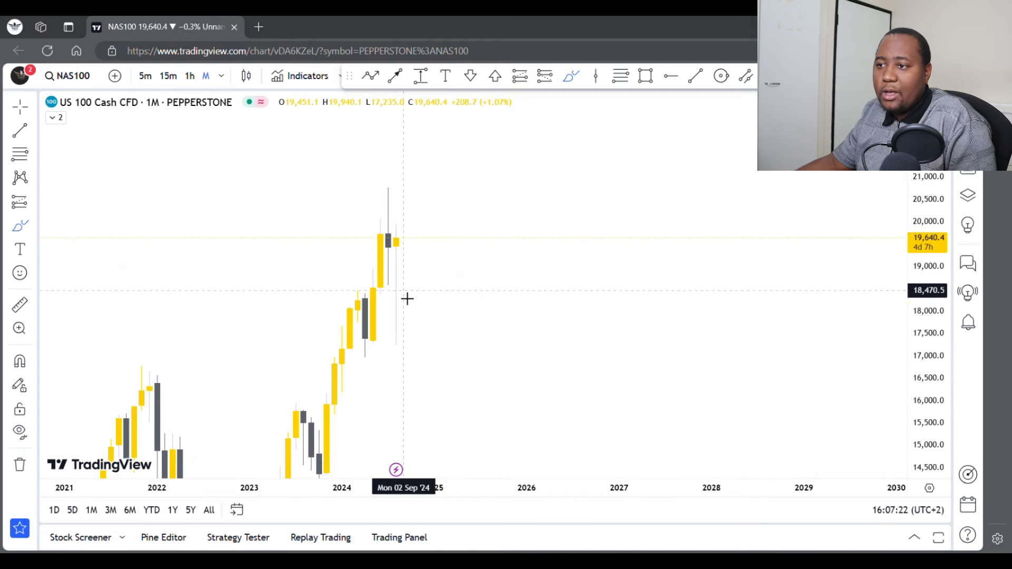
{"action": "mouse_move", "coordinate": [394, 292]}
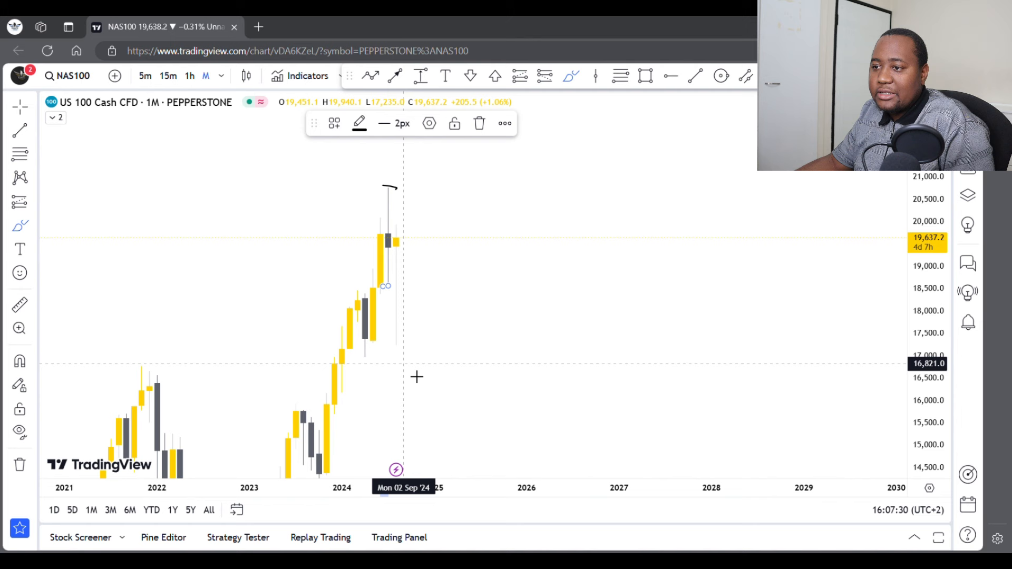
{"action": "left_click", "coordinate": [20, 465]}
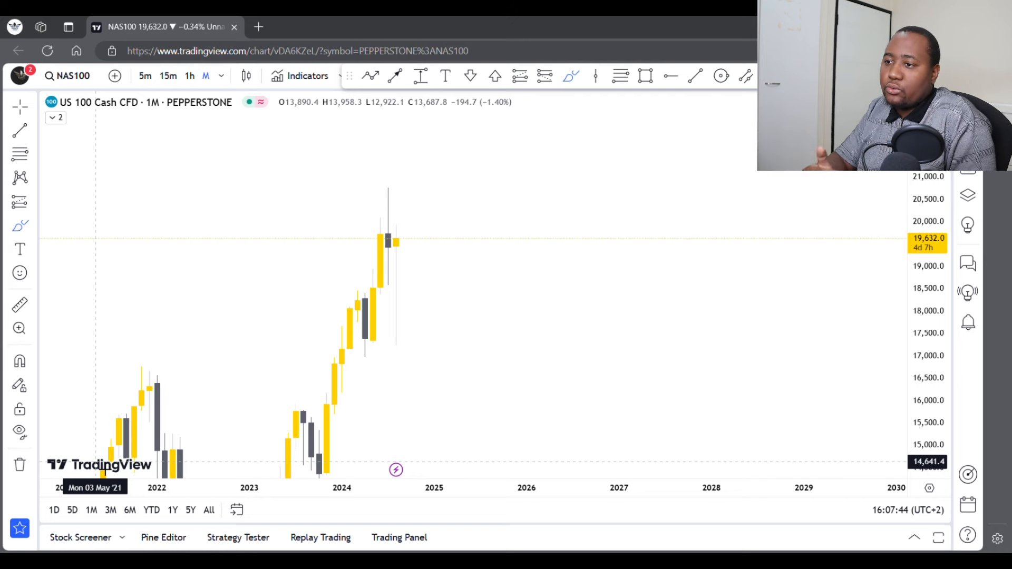
{"action": "mouse_move", "coordinate": [377, 264]}
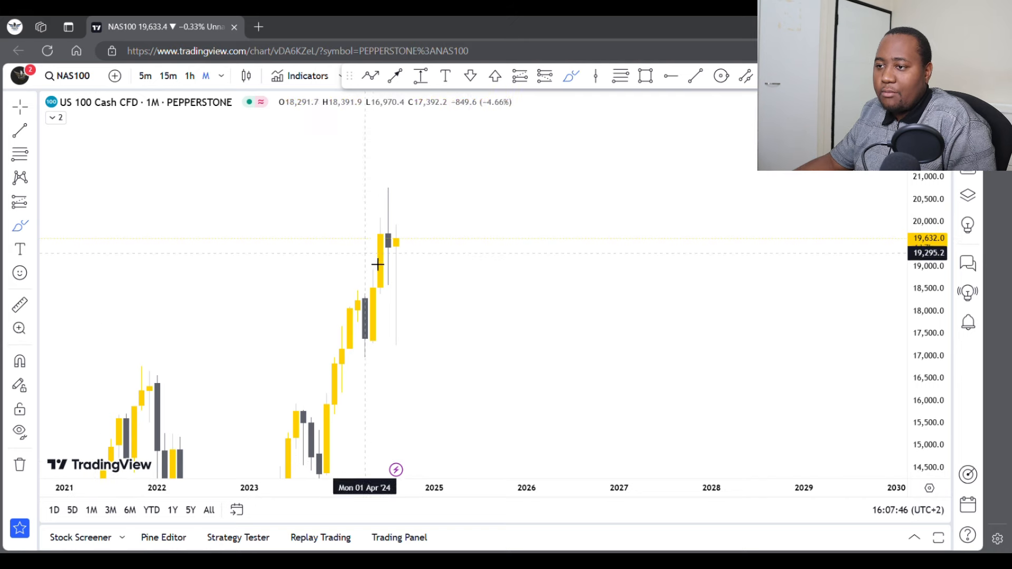
{"action": "mouse_move", "coordinate": [403, 256]}
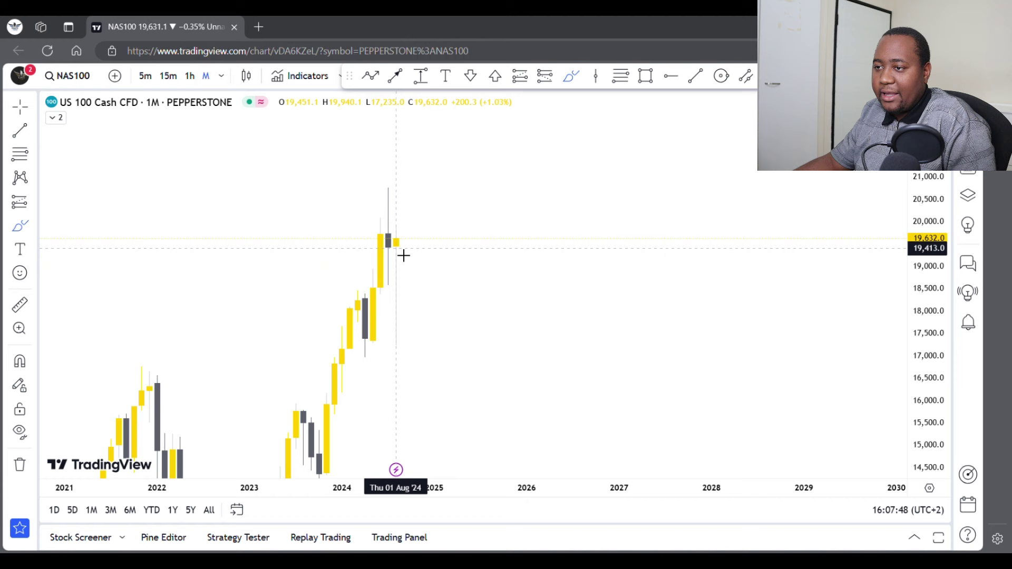
{"action": "left_click_drag", "start_coordinate": [396, 242], "coordinate": [426, 219]}
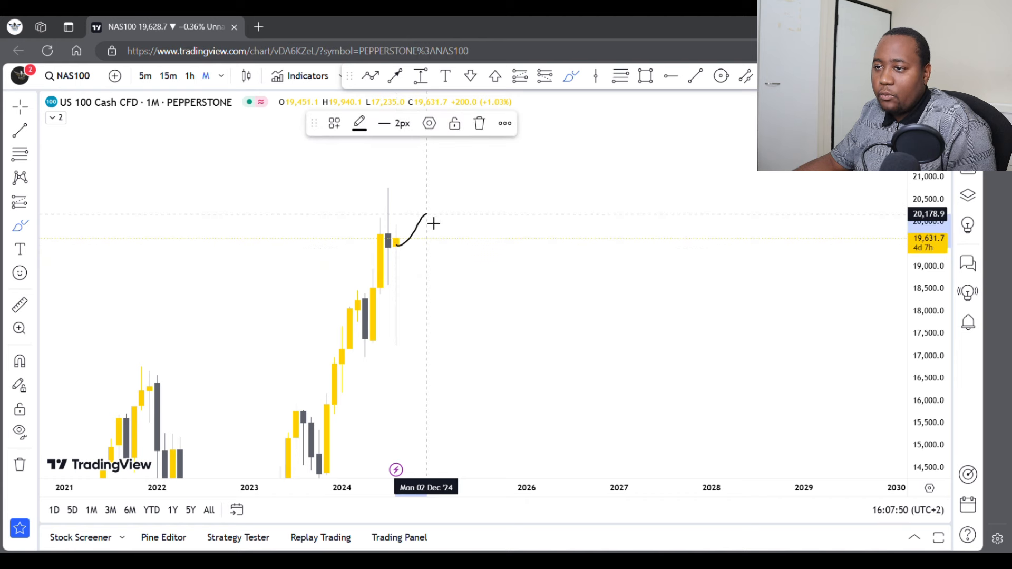
{"action": "left_click_drag", "start_coordinate": [426, 213], "coordinate": [397, 371]}
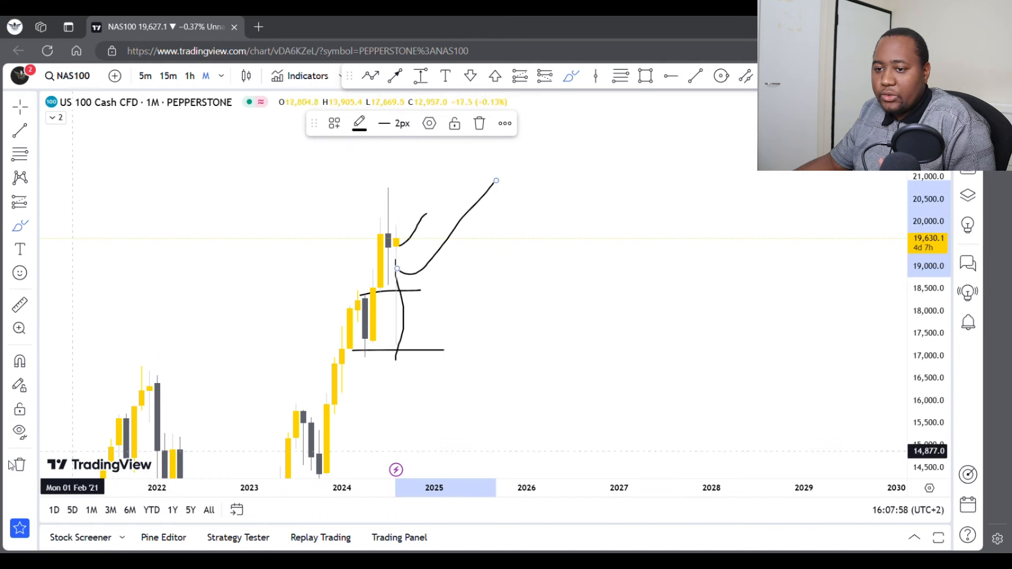
{"action": "left_click", "coordinate": [479, 123]}
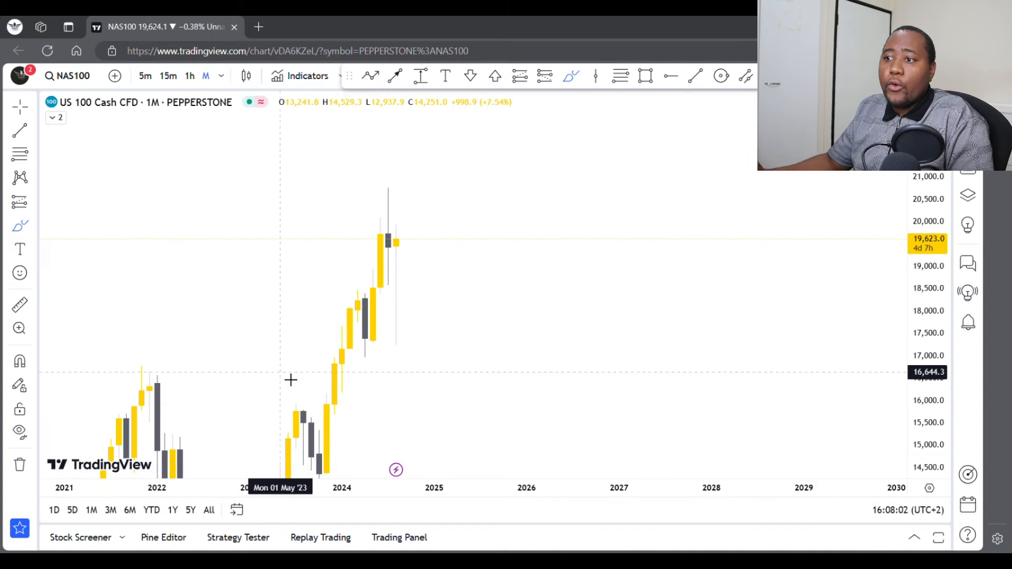
{"action": "mouse_move", "coordinate": [542, 123]}
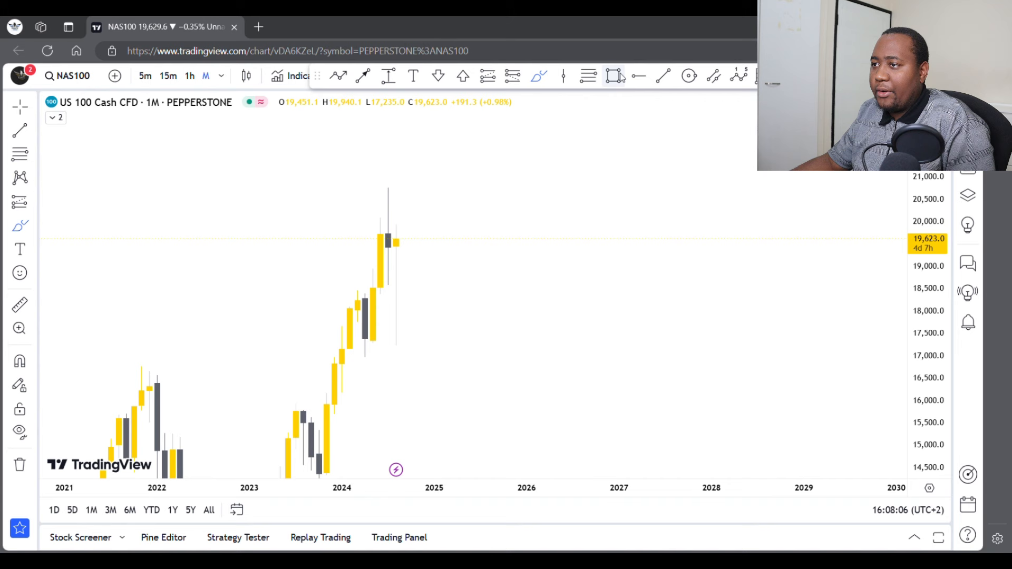
Fill the 2024 pullback rectangle with yellow and lower its opacity to mostly transparent.
{"action": "left_click", "coordinate": [611, 76]}
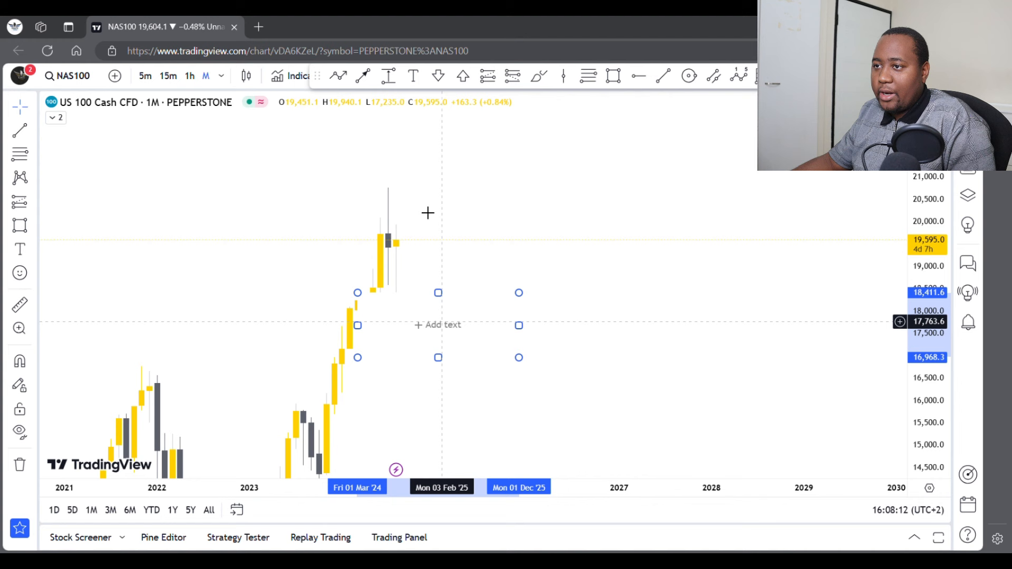
{"action": "left_click", "coordinate": [360, 123]}
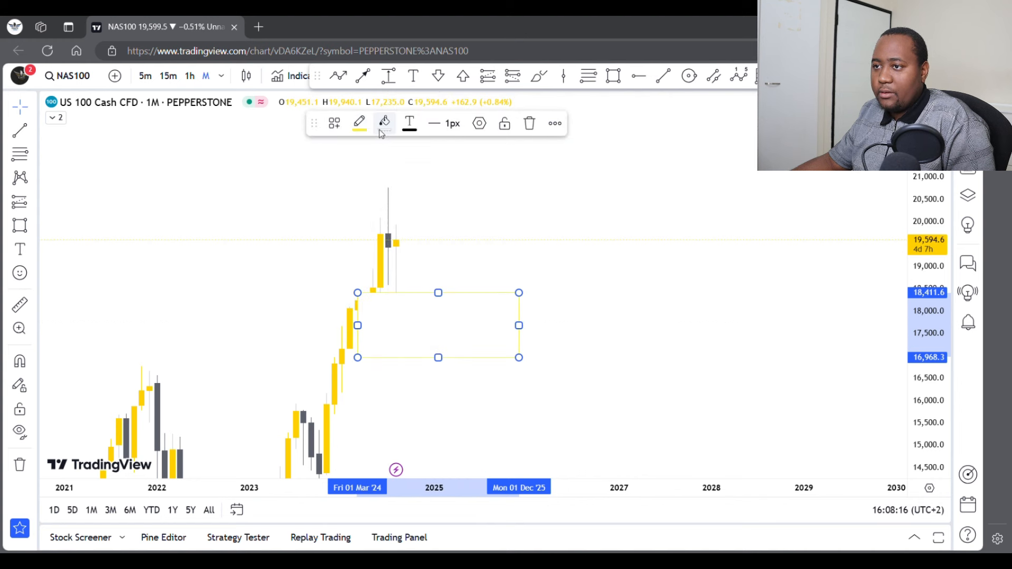
{"action": "left_click", "coordinate": [384, 123]}
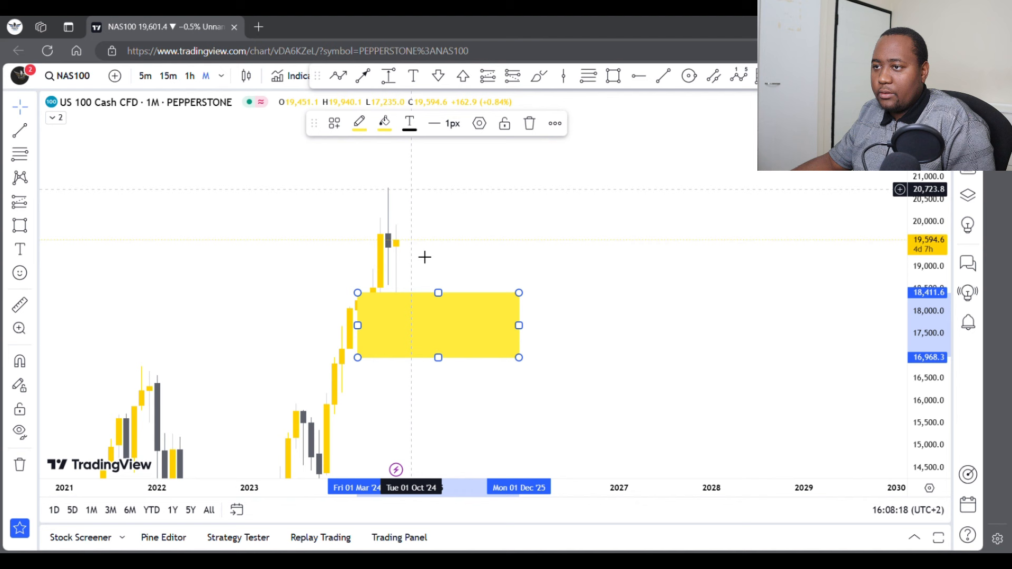
{"action": "left_click", "coordinate": [384, 123]}
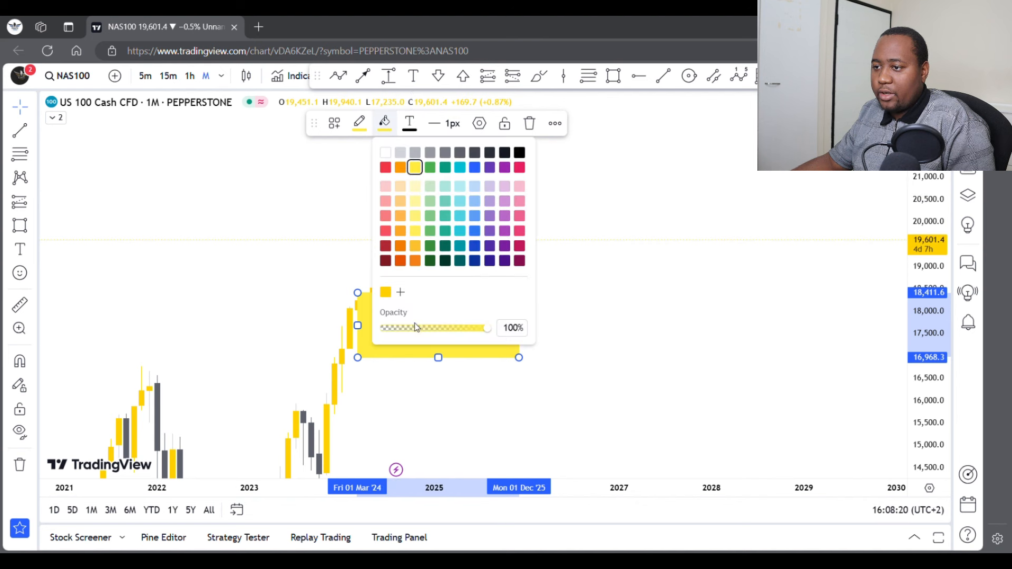
{"action": "left_click_drag", "start_coordinate": [487, 327], "coordinate": [387, 327]}
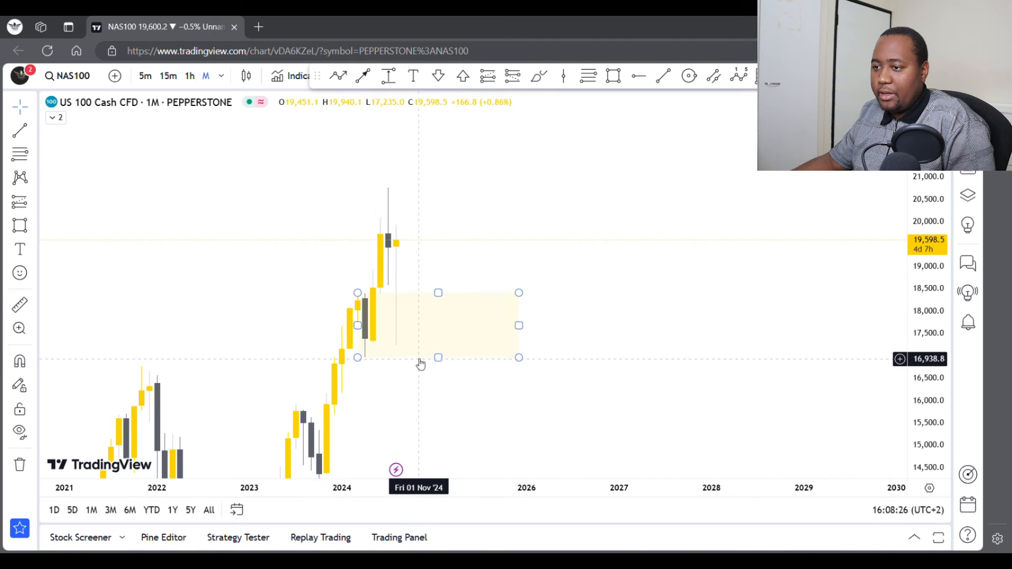
Apply the saved DEMAND template so the box turns grey and is labelled DEMAND.
{"action": "left_click", "coordinate": [334, 123]}
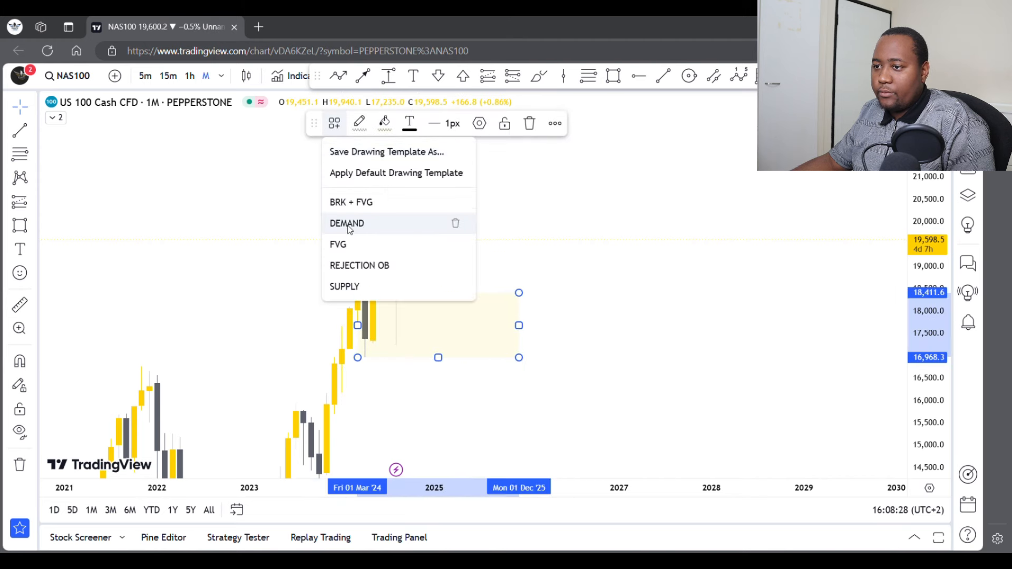
{"action": "left_click", "coordinate": [346, 224]}
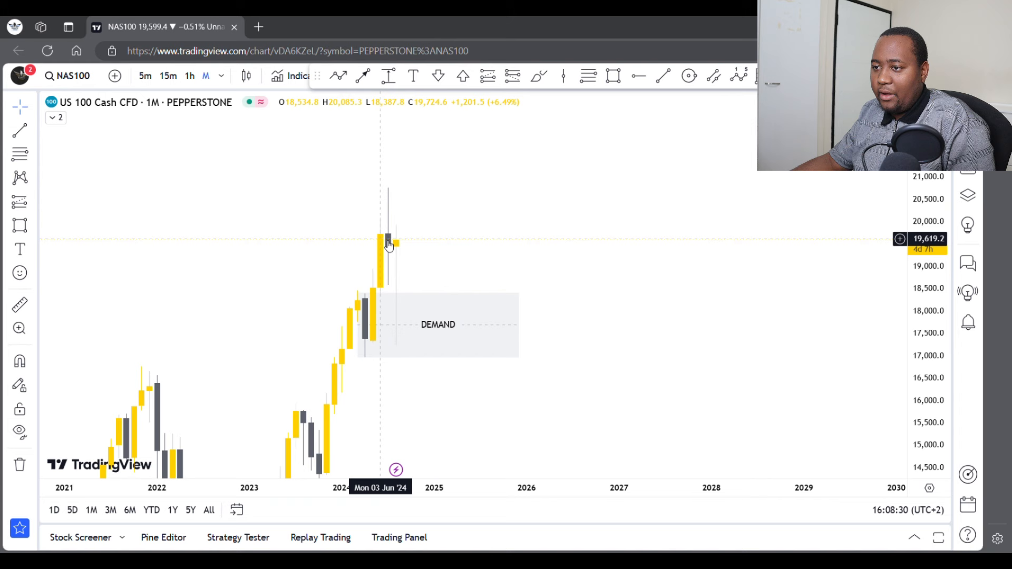
{"action": "mouse_move", "coordinate": [403, 334]}
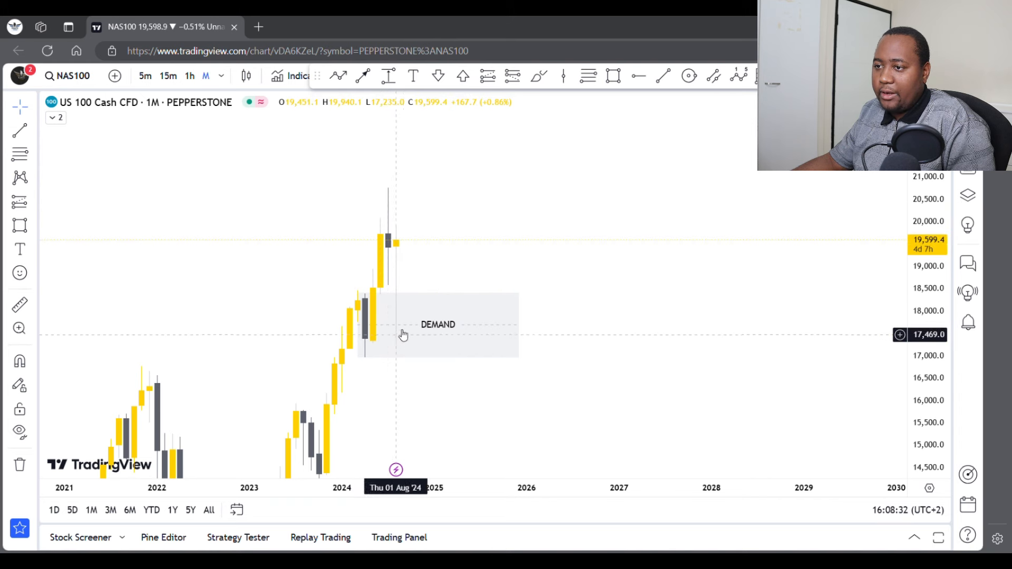
{"action": "mouse_move", "coordinate": [399, 285]}
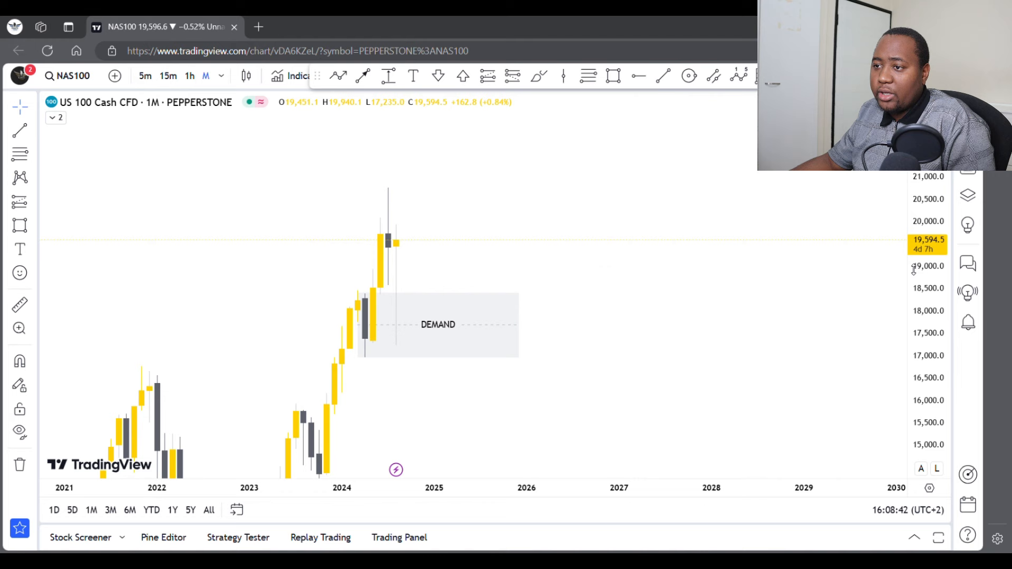
{"action": "mouse_move", "coordinate": [243, 92]}
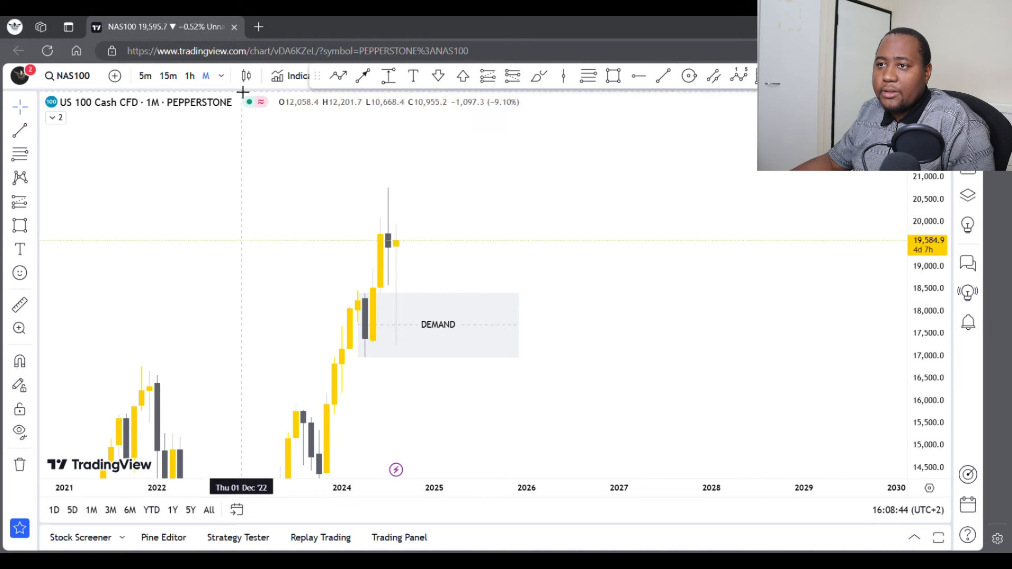
Switch NAS100 to the 1 week timeframe and draw a narrow box above the latest candles.
{"action": "left_click", "coordinate": [222, 76]}
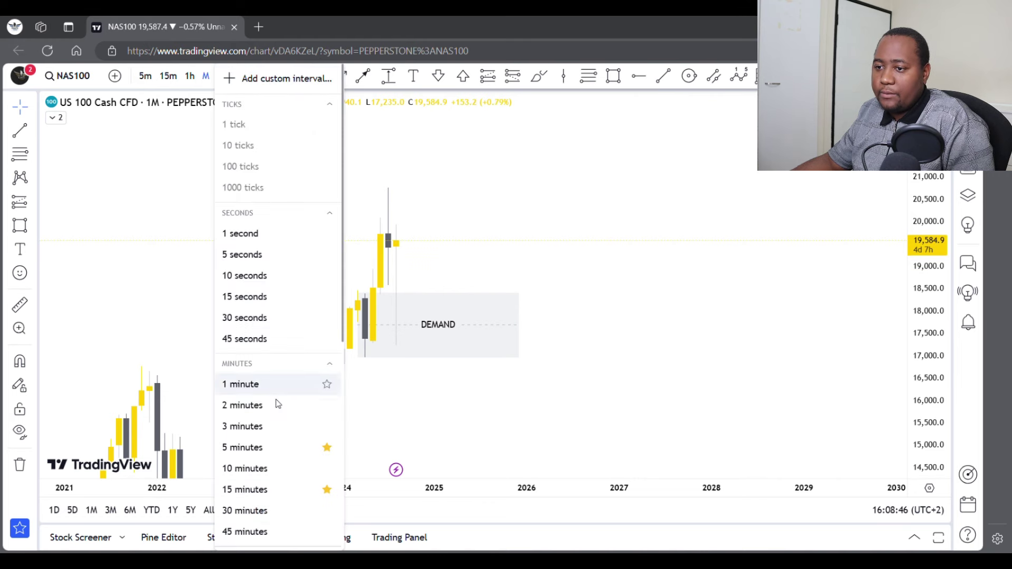
{"action": "scroll", "scroll_direction": "down", "scroll_amount": 3}
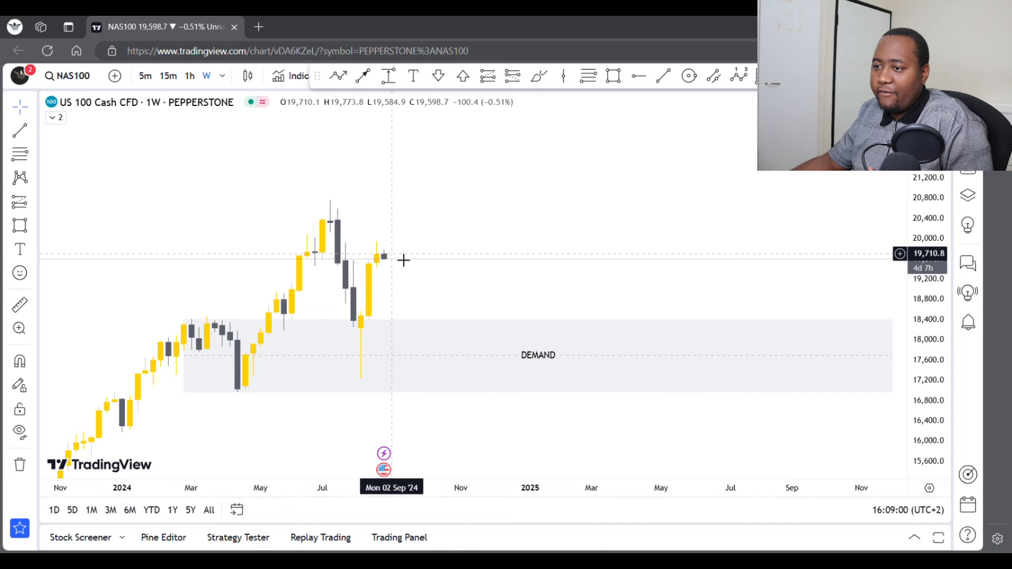
{"action": "mouse_move", "coordinate": [470, 194]}
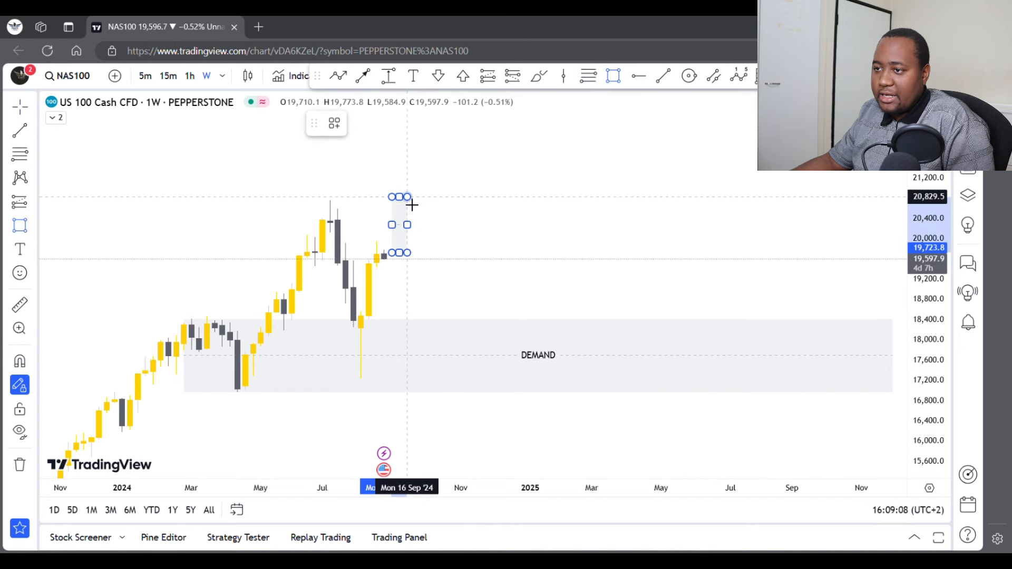
{"action": "left_click_drag", "start_coordinate": [398, 225], "coordinate": [461, 185]}
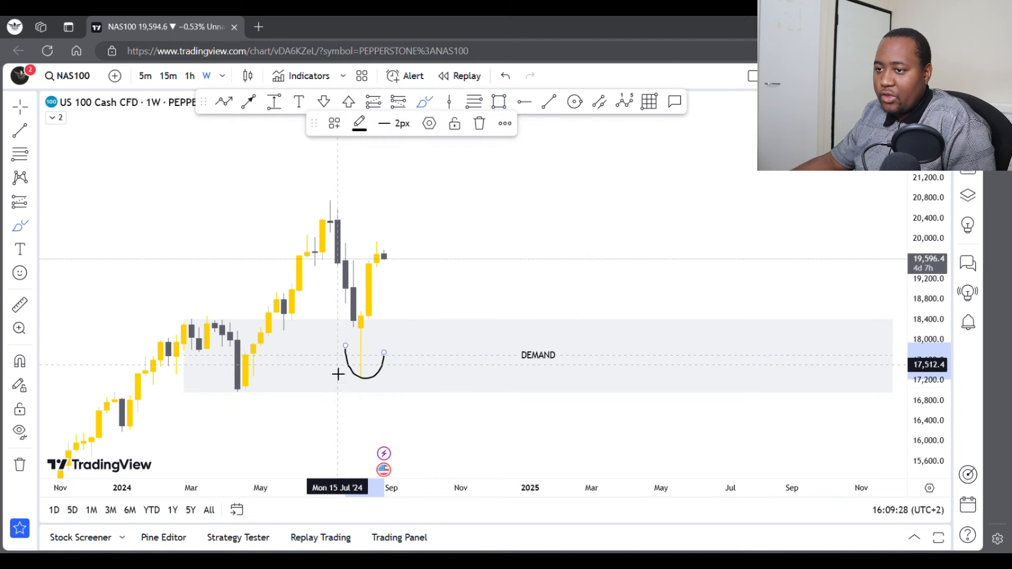
Trace the weekly rally from the May low through the July peak with a freehand line.
{"action": "left_click_drag", "start_coordinate": [238, 394], "coordinate": [321, 221]}
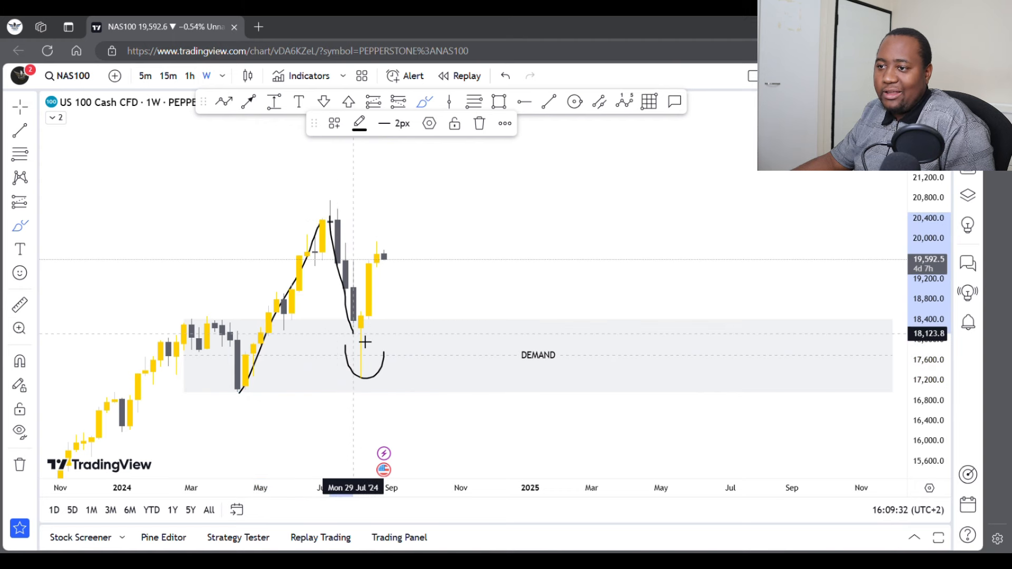
{"action": "mouse_move", "coordinate": [368, 339]}
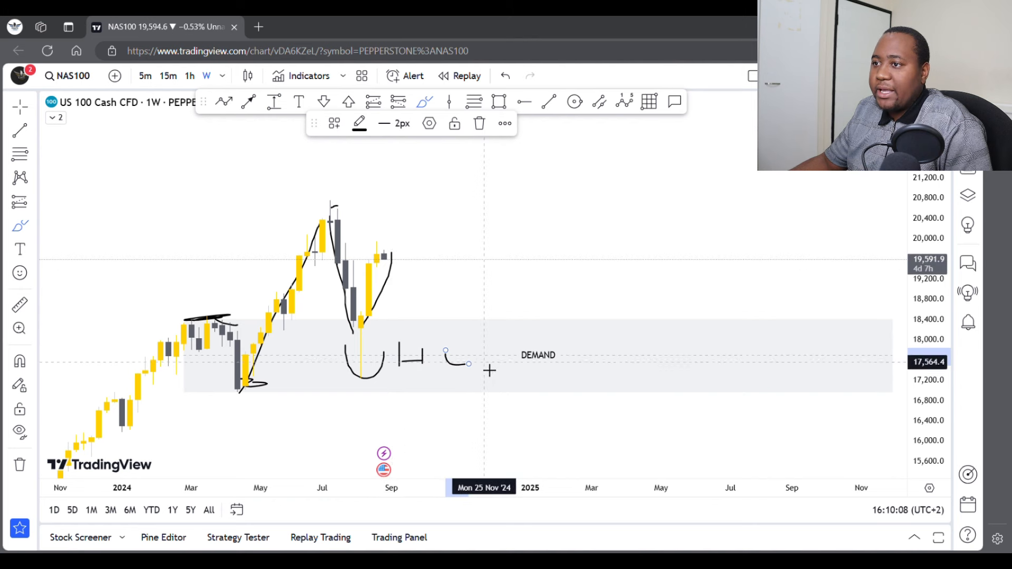
{"action": "mouse_move", "coordinate": [483, 237]}
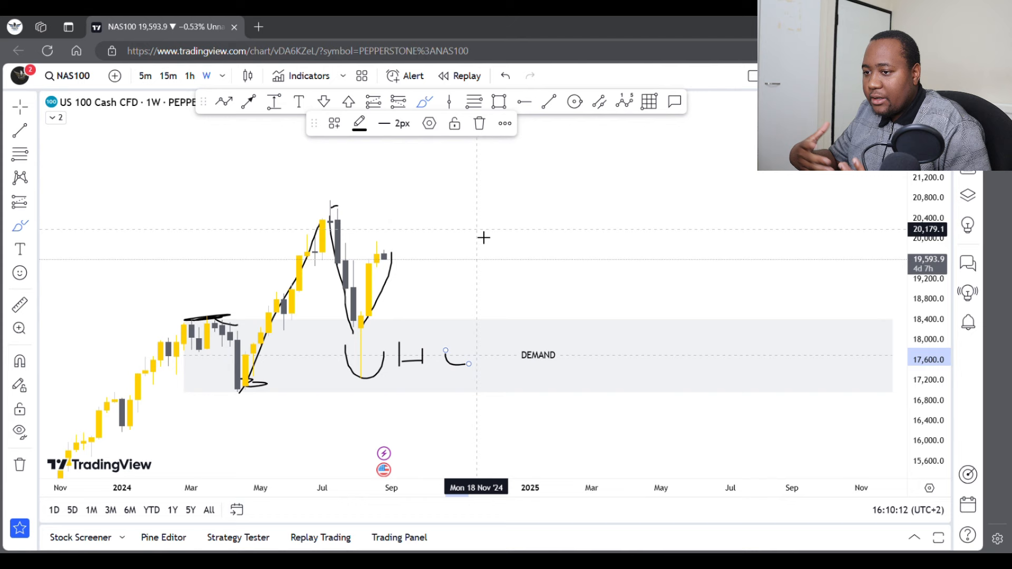
{"action": "mouse_move", "coordinate": [485, 234]}
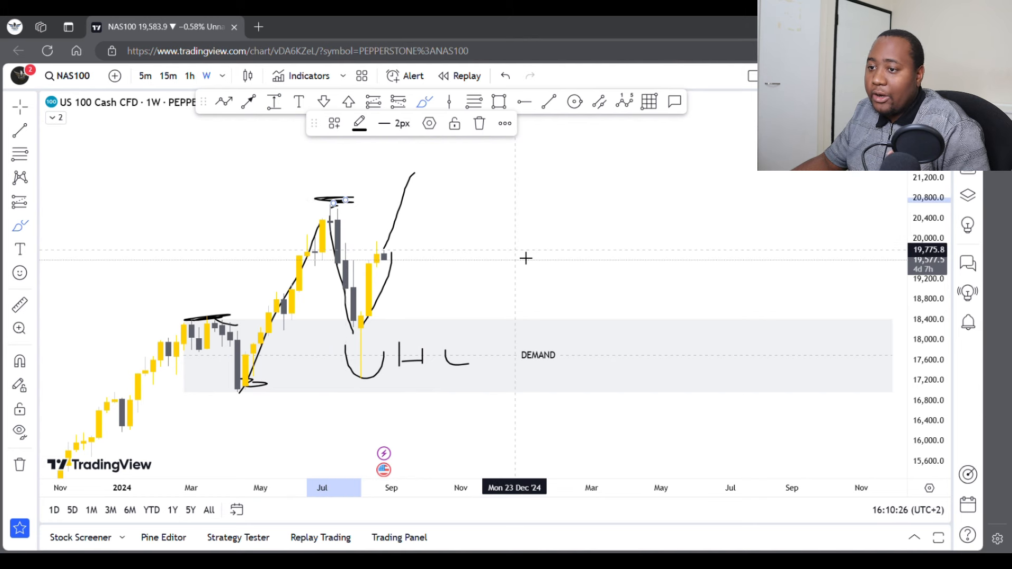
{"action": "mouse_move", "coordinate": [532, 252]}
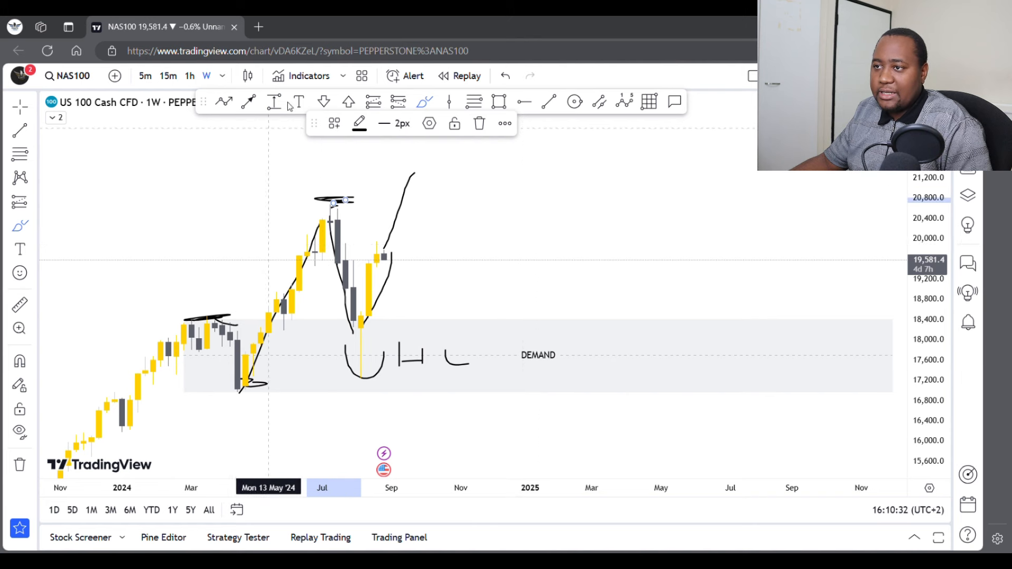
Delete the brush drawings so only the grey DEMAND zone remains.
{"action": "left_click", "coordinate": [505, 75]}
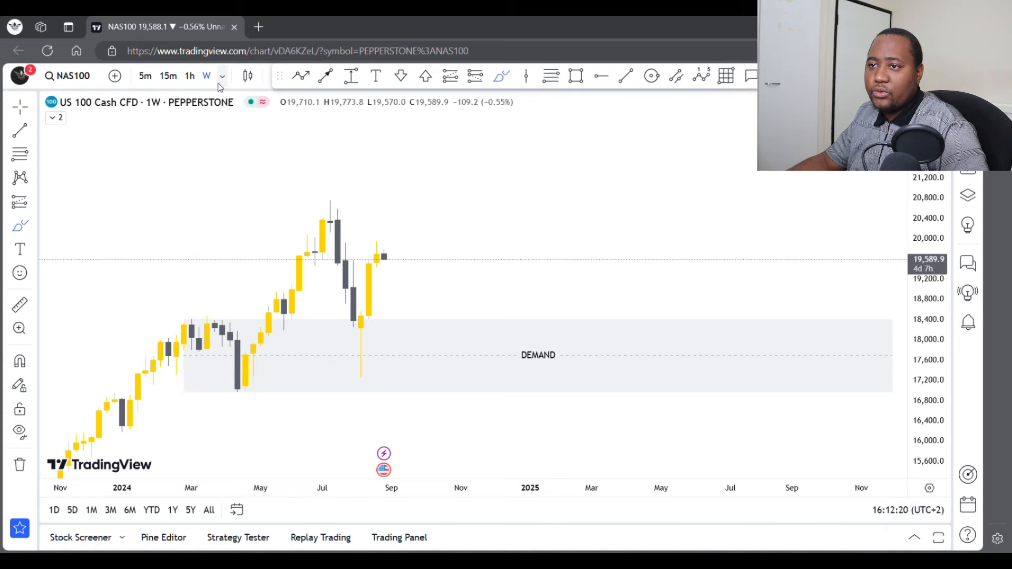
Switch the NAS100 chart to 1 day candles.
{"action": "left_click", "coordinate": [221, 76]}
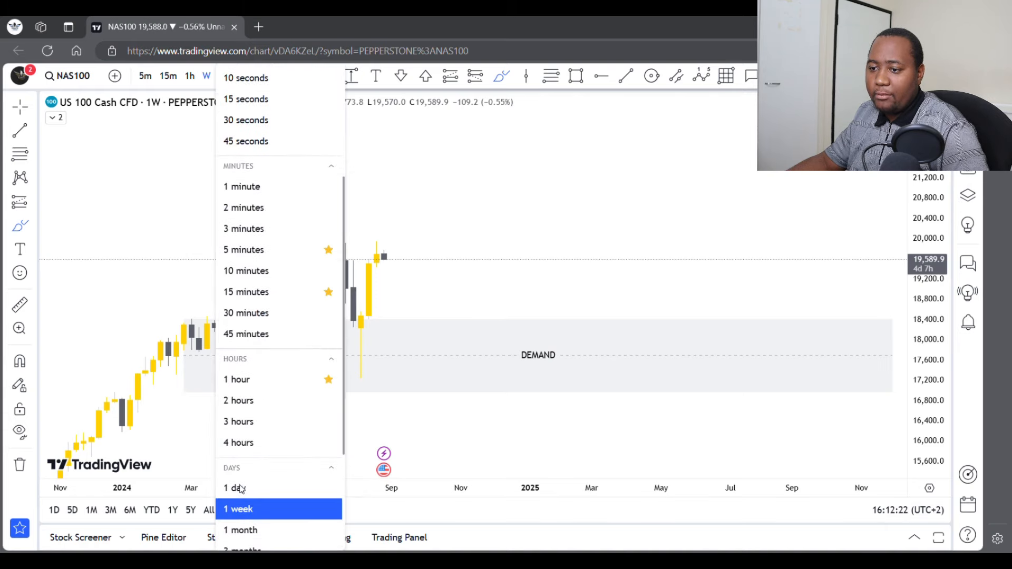
{"action": "left_click", "coordinate": [233, 488]}
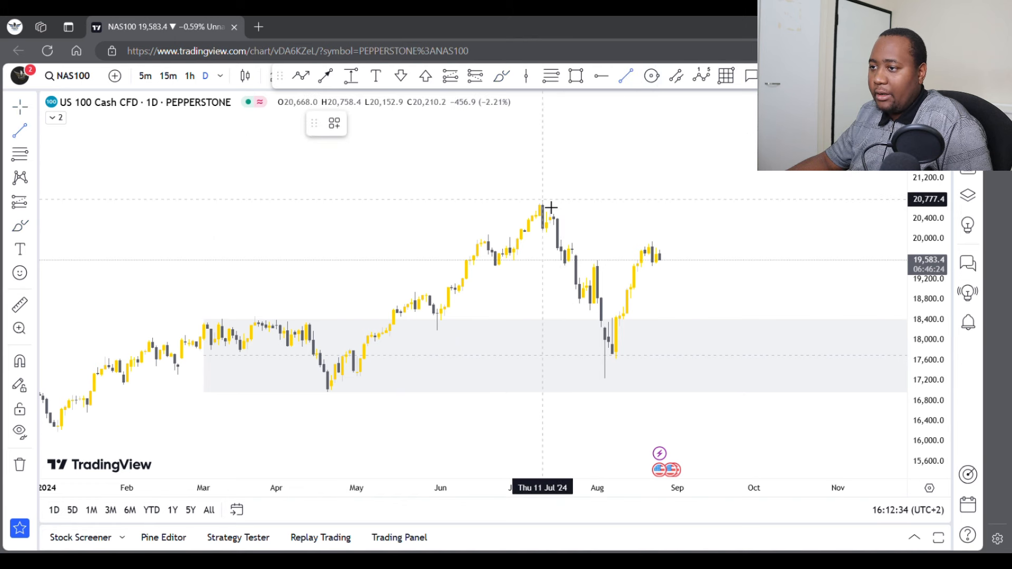
Draw a line down from the July high and a horizontal line along the spring highs.
{"action": "left_click_drag", "start_coordinate": [542, 199], "coordinate": [650, 320]}
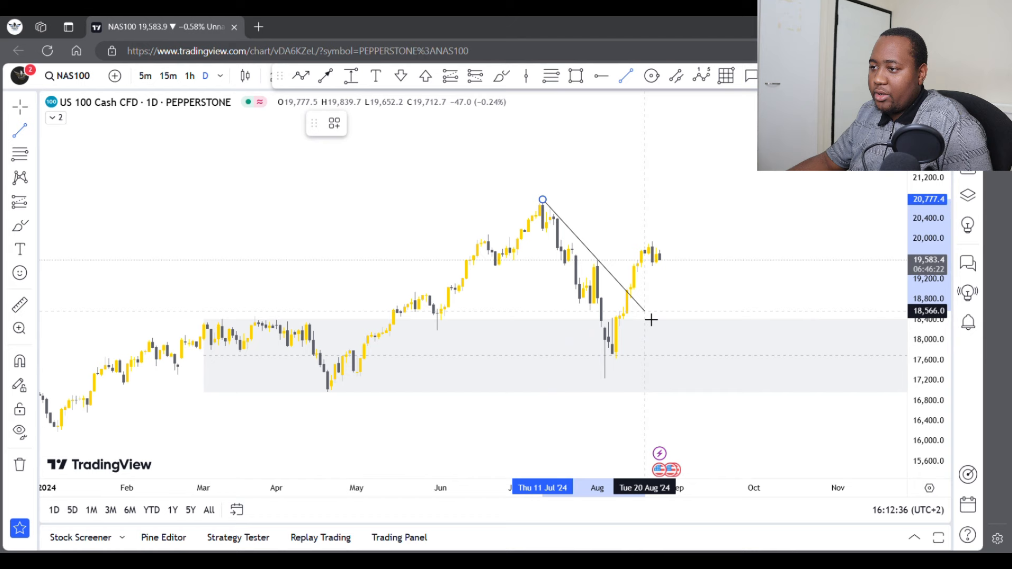
{"action": "left_click_drag", "start_coordinate": [650, 319], "coordinate": [640, 316]}
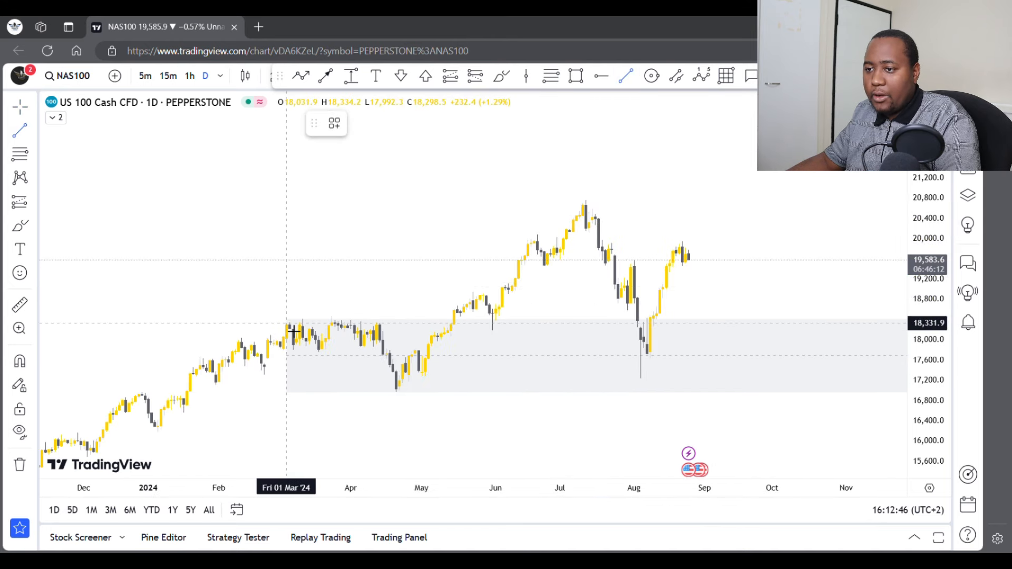
{"action": "left_click_drag", "start_coordinate": [282, 322], "coordinate": [459, 324]}
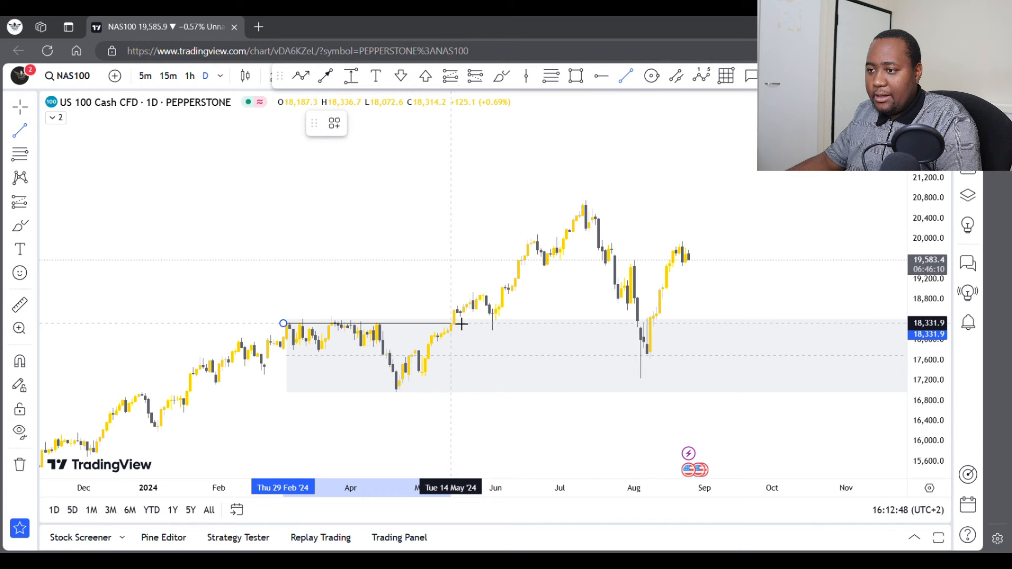
{"action": "left_click", "coordinate": [333, 123]}
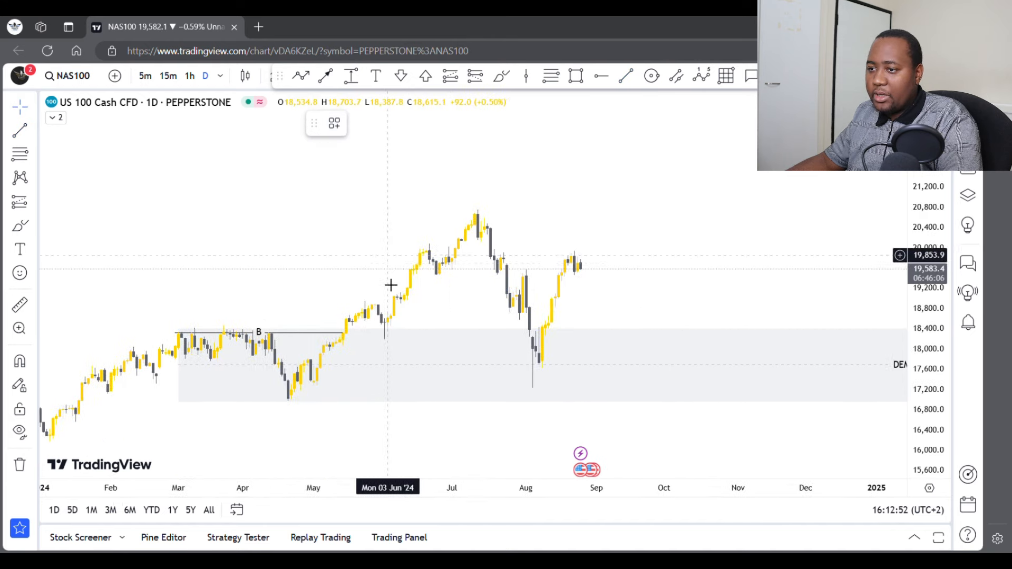
{"action": "mouse_move", "coordinate": [530, 246]}
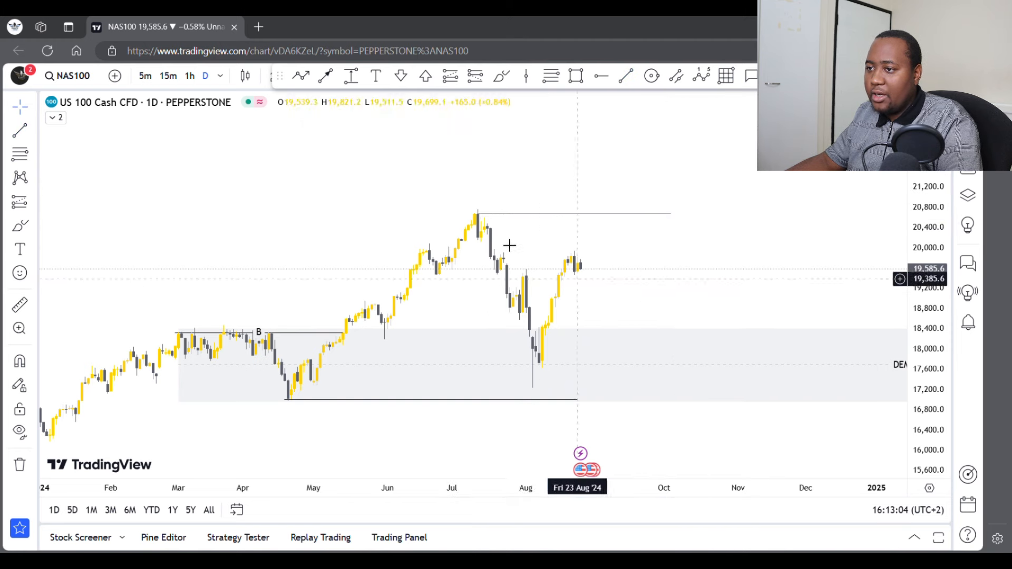
{"action": "mouse_move", "coordinate": [316, 389]}
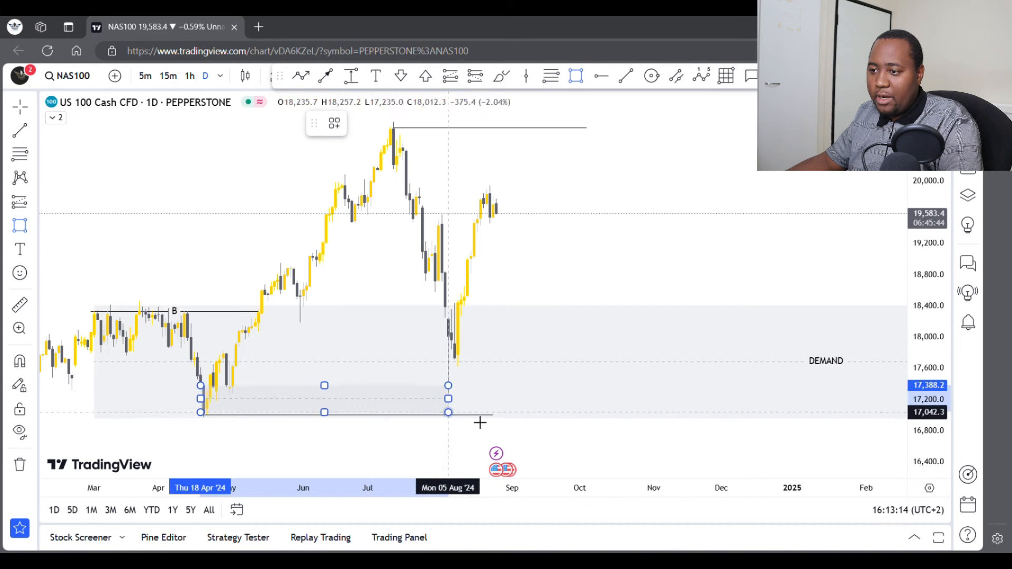
Size the small box at the April low and place a line at the early-August swing high.
{"action": "left_click_drag", "start_coordinate": [449, 397], "coordinate": [487, 399]}
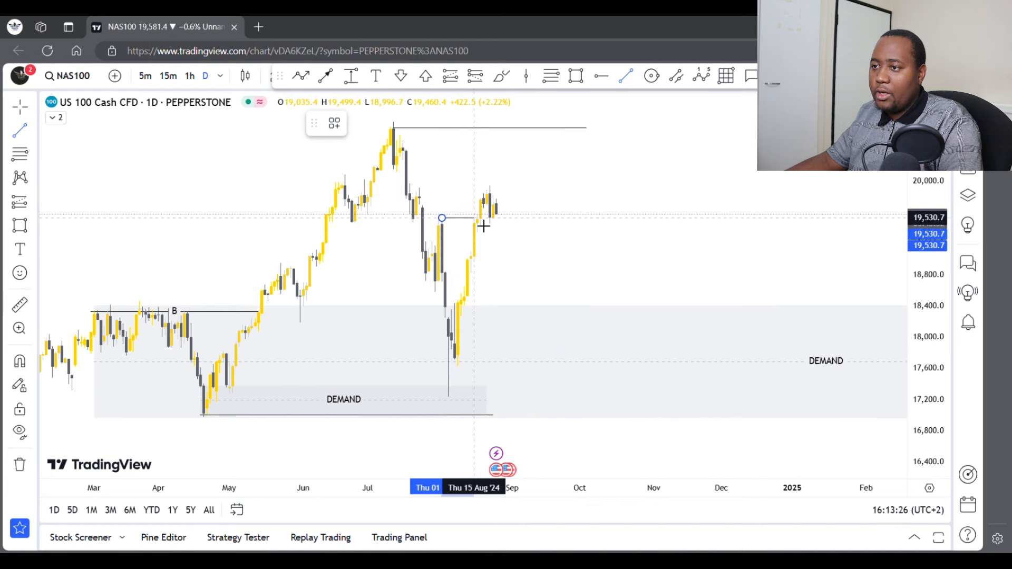
{"action": "left_click", "coordinate": [334, 123]}
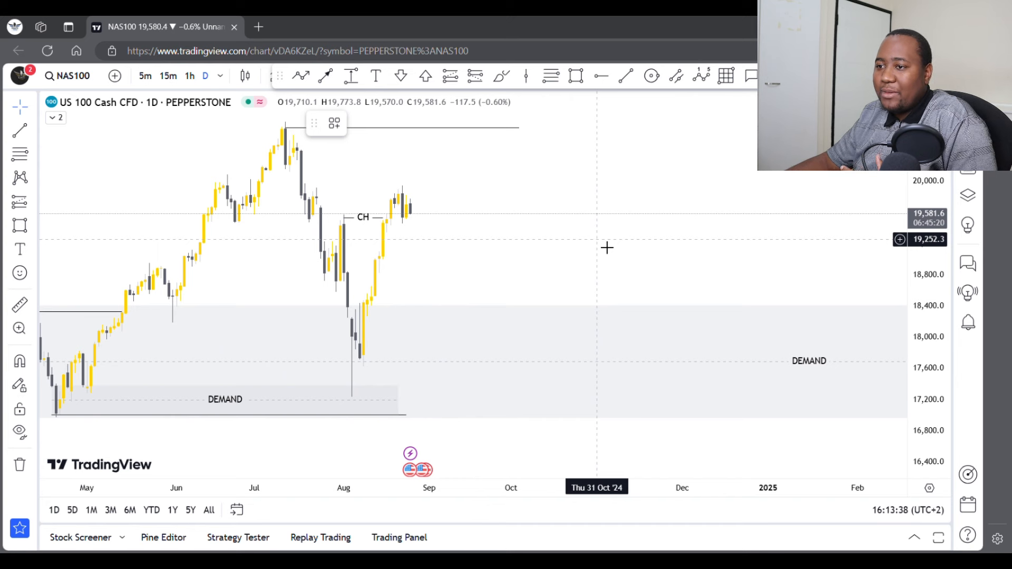
{"action": "mouse_move", "coordinate": [423, 217]}
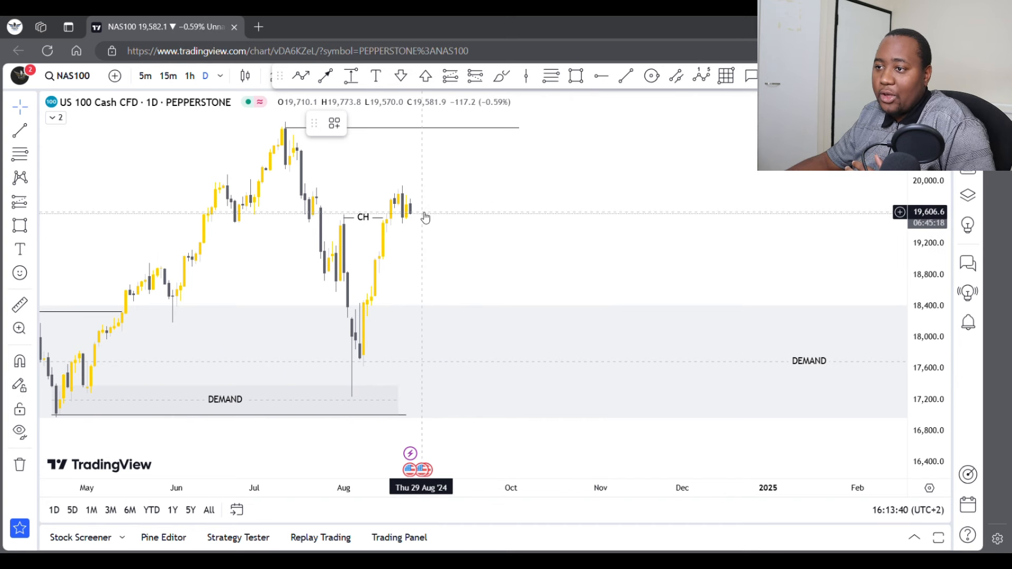
{"action": "mouse_move", "coordinate": [423, 221]}
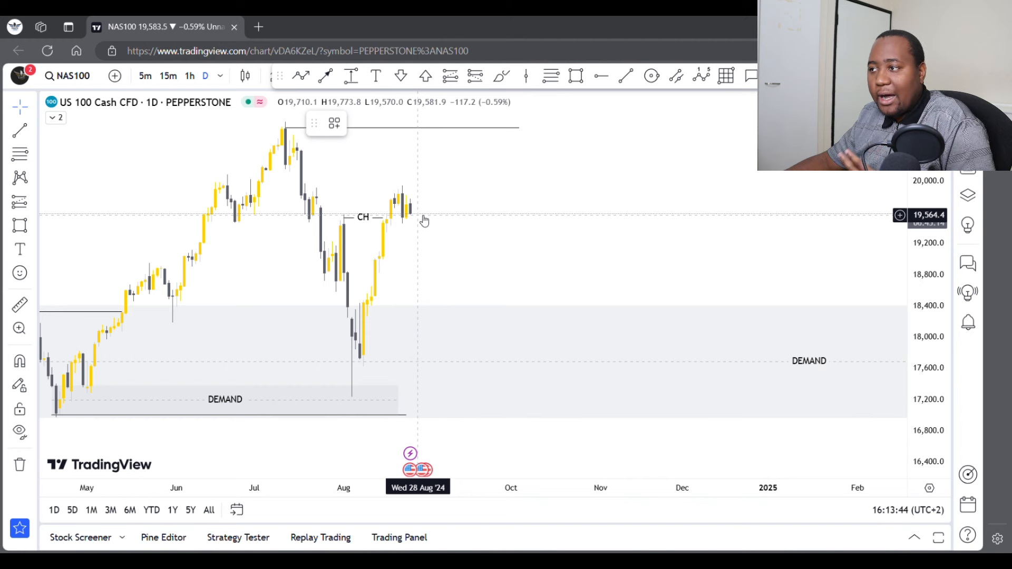
{"action": "mouse_move", "coordinate": [469, 239]}
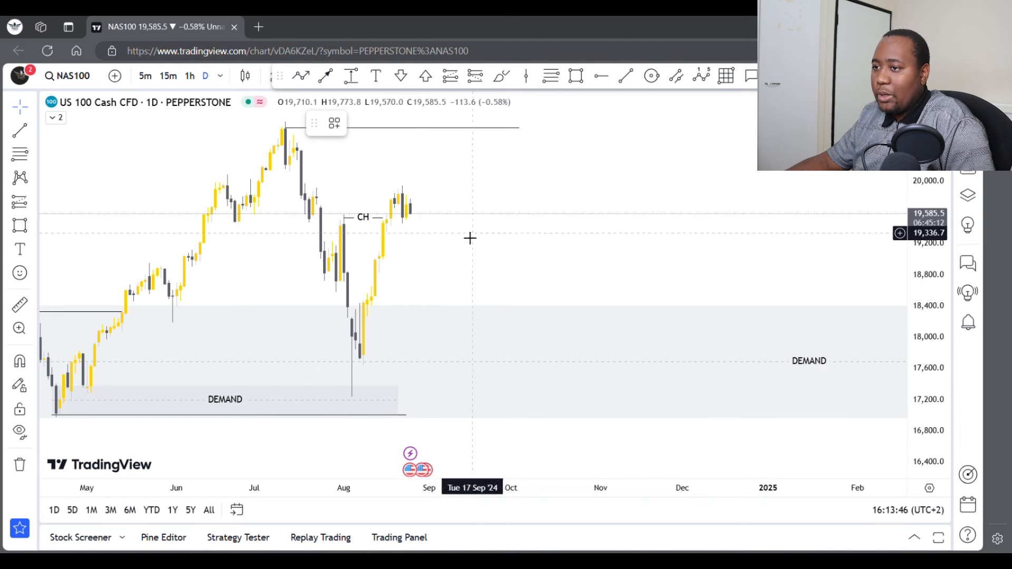
{"action": "mouse_move", "coordinate": [424, 215]}
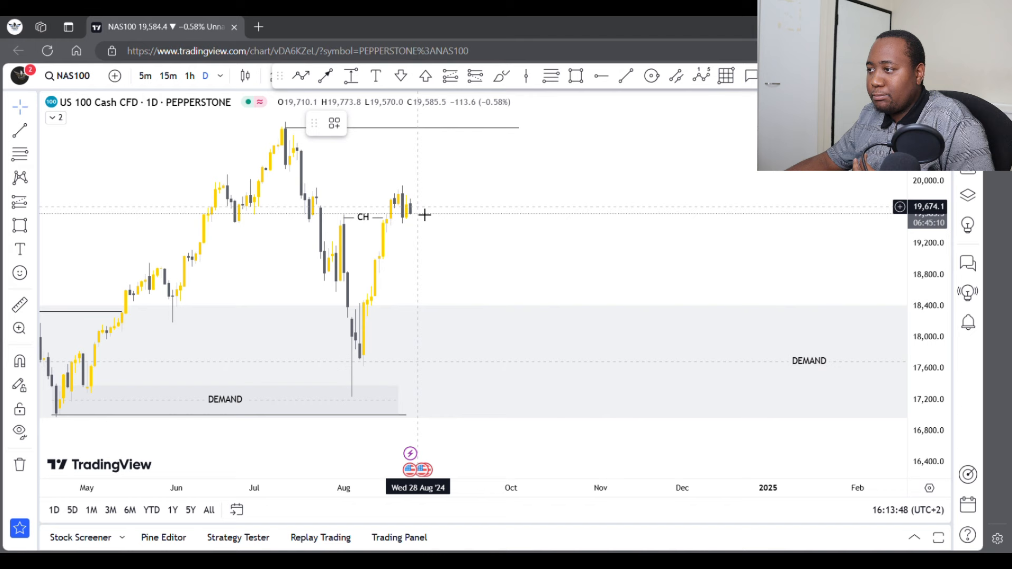
{"action": "mouse_move", "coordinate": [484, 181]}
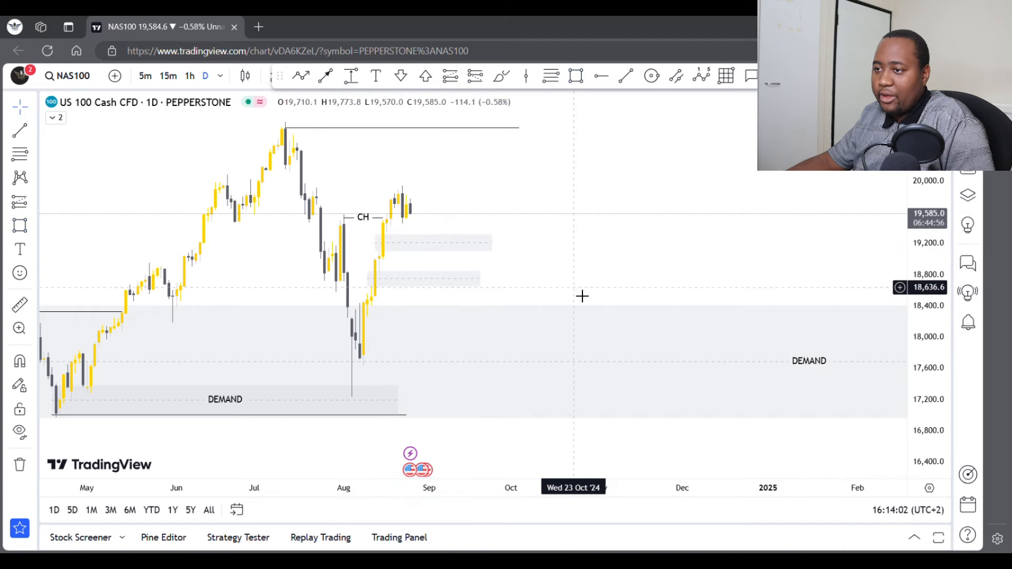
{"action": "mouse_move", "coordinate": [407, 254]}
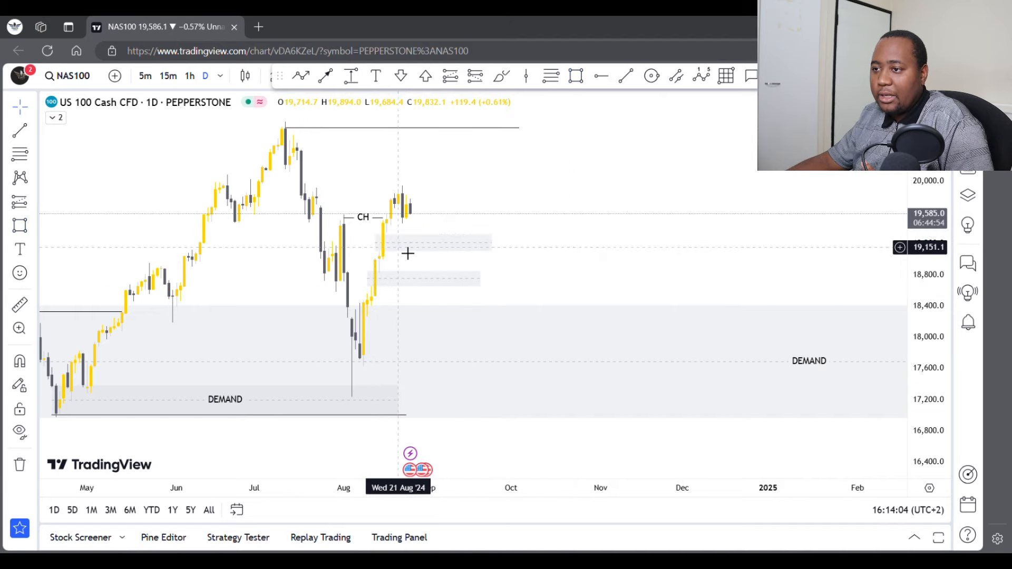
Switch the NAS100 chart to 4-hour candles from the interval list.
{"action": "left_click", "coordinate": [206, 75]}
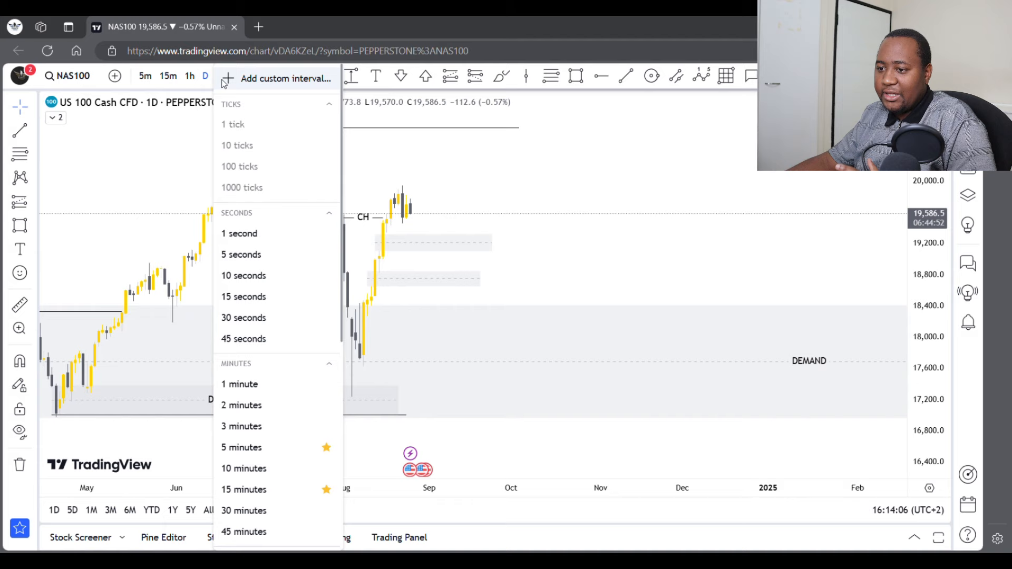
{"action": "scroll", "scroll_direction": "down", "scroll_amount": 3}
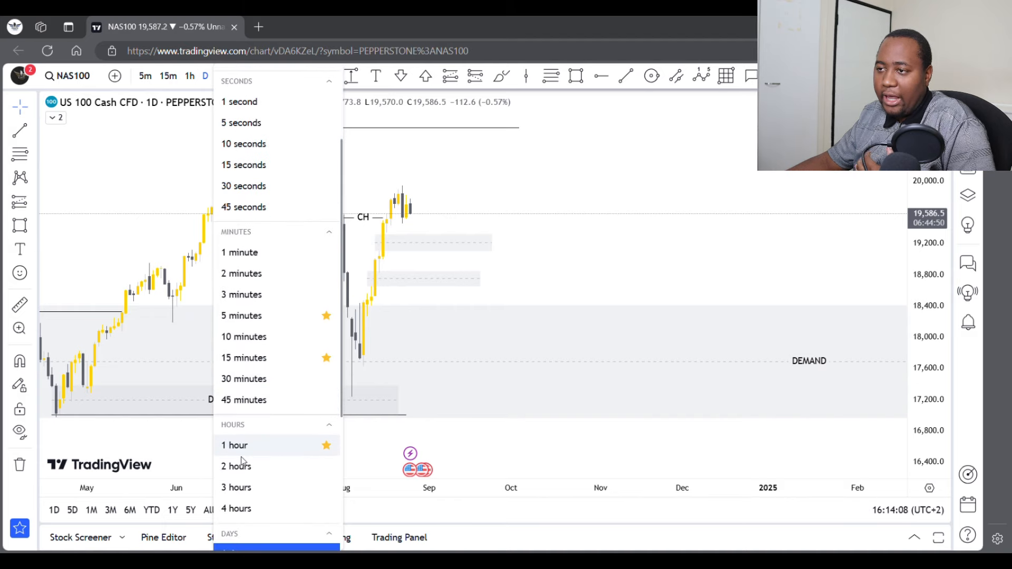
{"action": "left_click", "coordinate": [235, 508]}
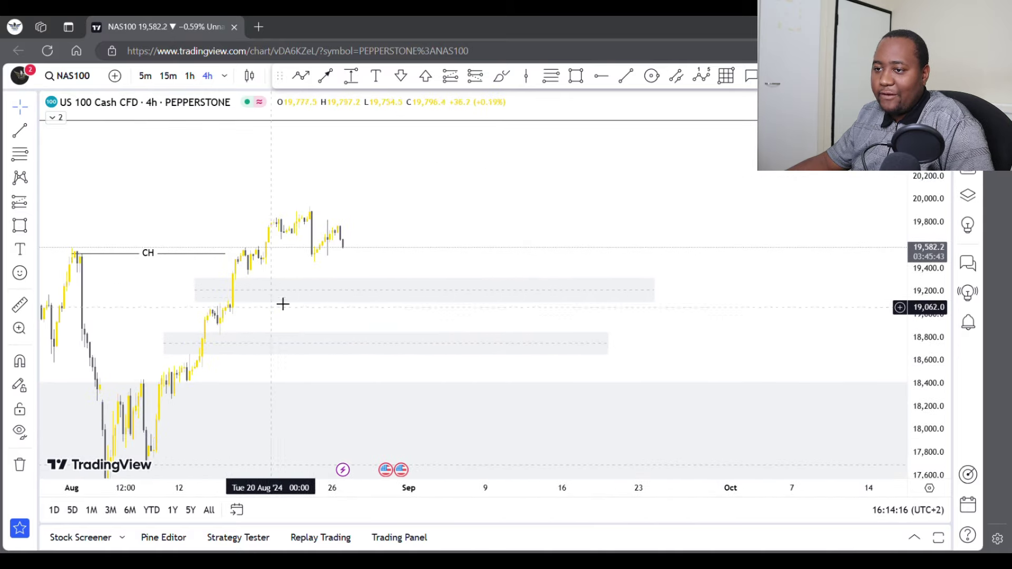
{"action": "mouse_move", "coordinate": [317, 321]}
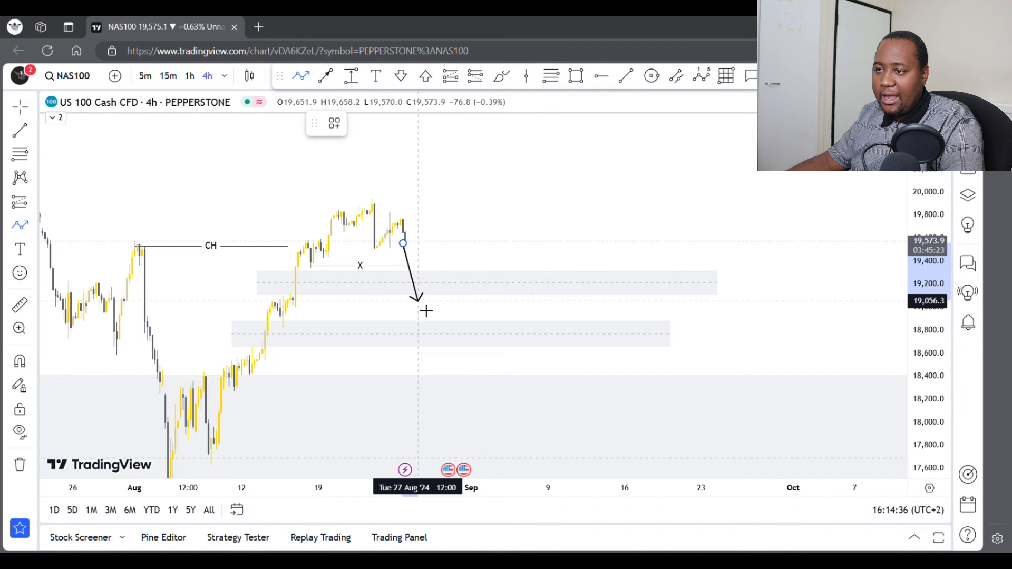
Sketch a trial path dropping into the upper gap box and rallying, then delete it.
{"action": "left_click_drag", "start_coordinate": [415, 305], "coordinate": [469, 155]}
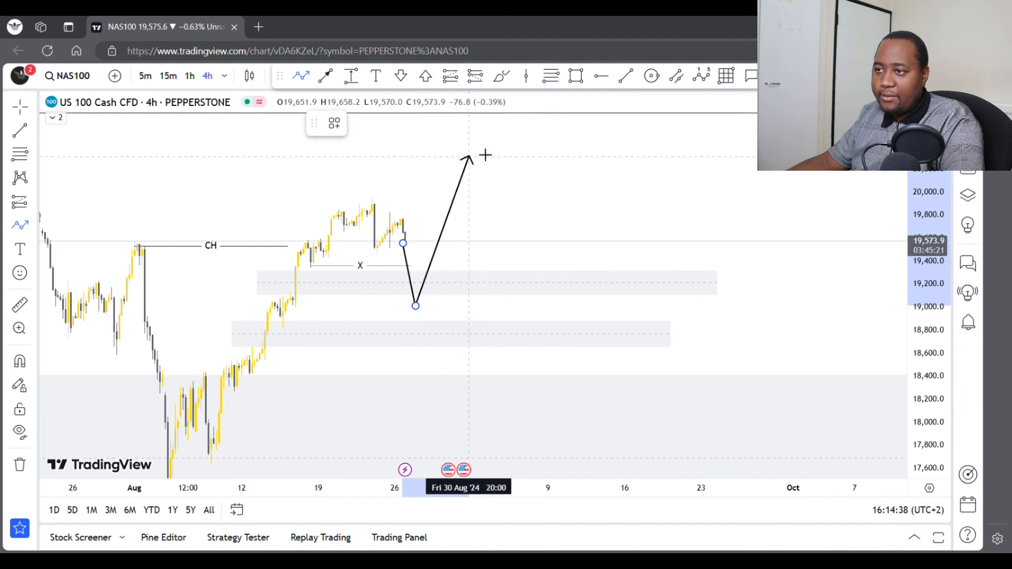
{"action": "left_click_drag", "start_coordinate": [468, 155], "coordinate": [552, 202]}
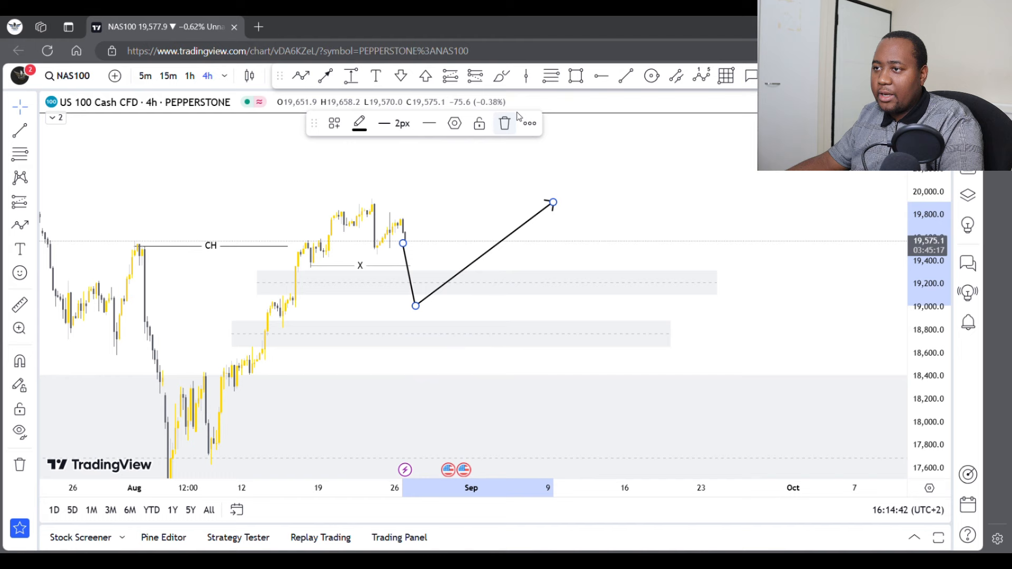
{"action": "left_click", "coordinate": [504, 123]}
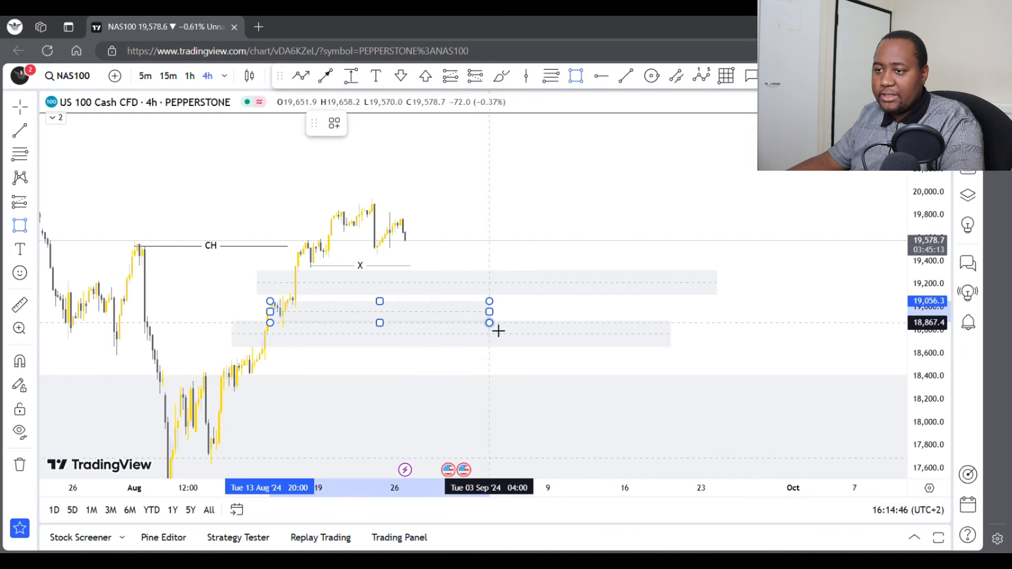
Apply the DEMAND template to the thin box and draw a dip-and-rally path into it.
{"action": "left_click", "coordinate": [334, 124]}
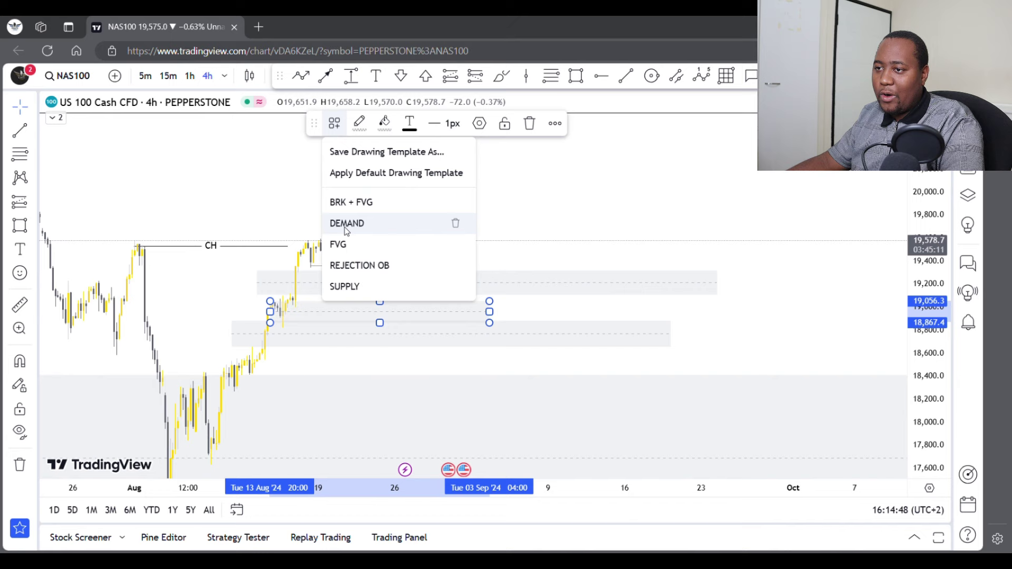
{"action": "left_click", "coordinate": [346, 224]}
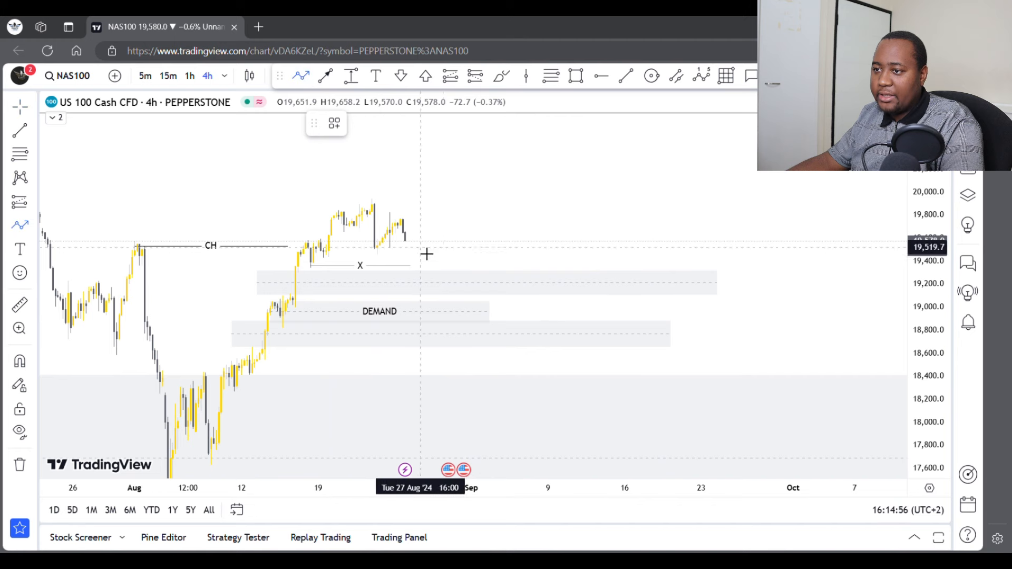
{"action": "left_click_drag", "start_coordinate": [409, 240], "coordinate": [422, 309]}
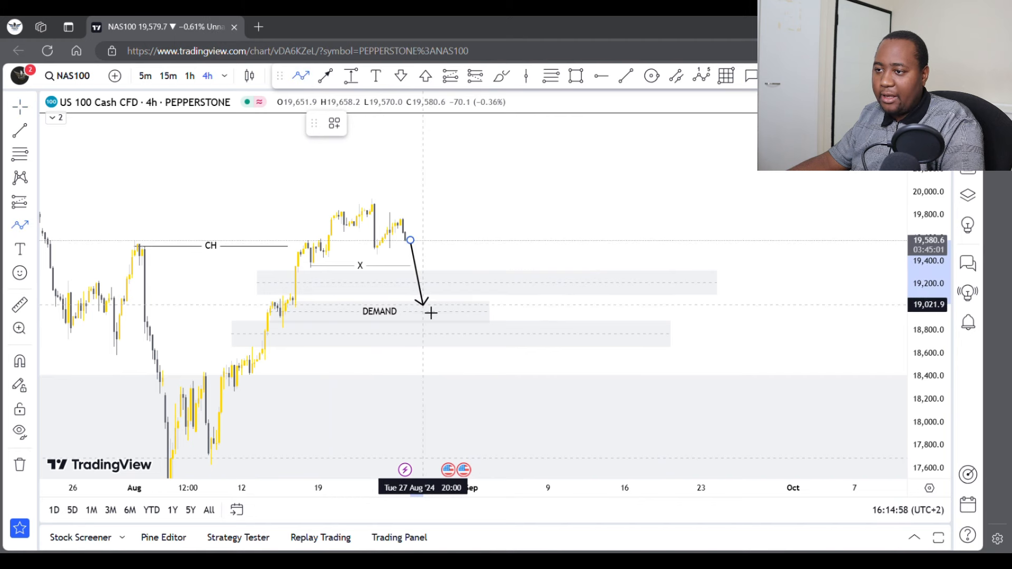
{"action": "left_click_drag", "start_coordinate": [431, 313], "coordinate": [490, 146]}
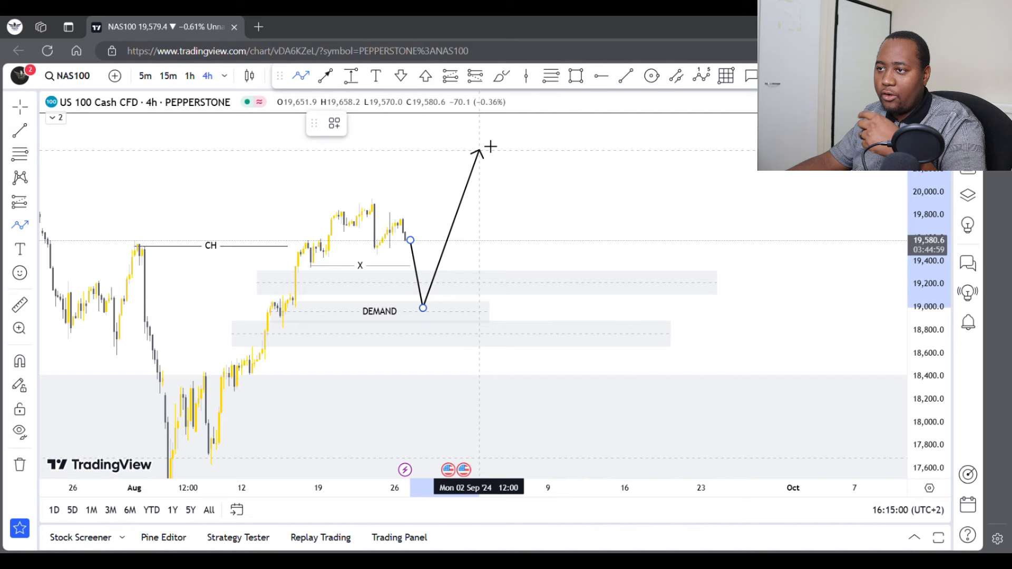